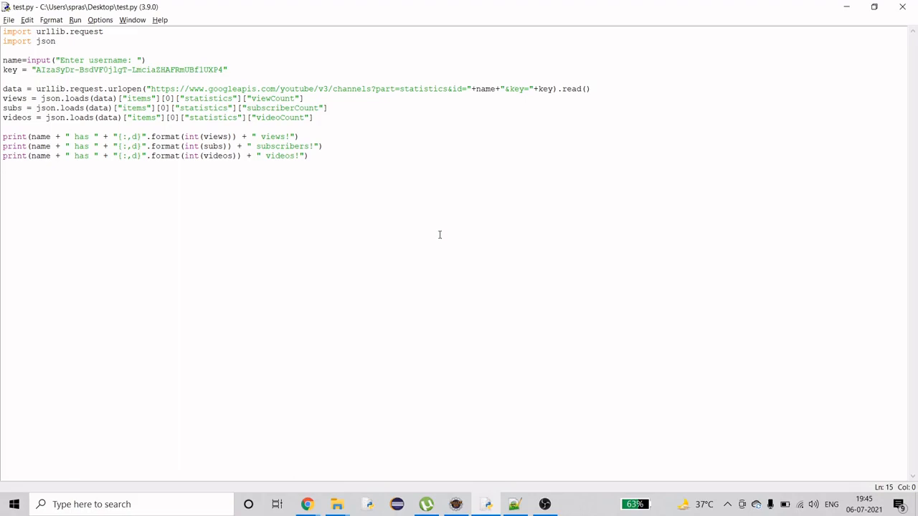
Run the script and review its three print statements for views, subscribers and videos
key("Return")
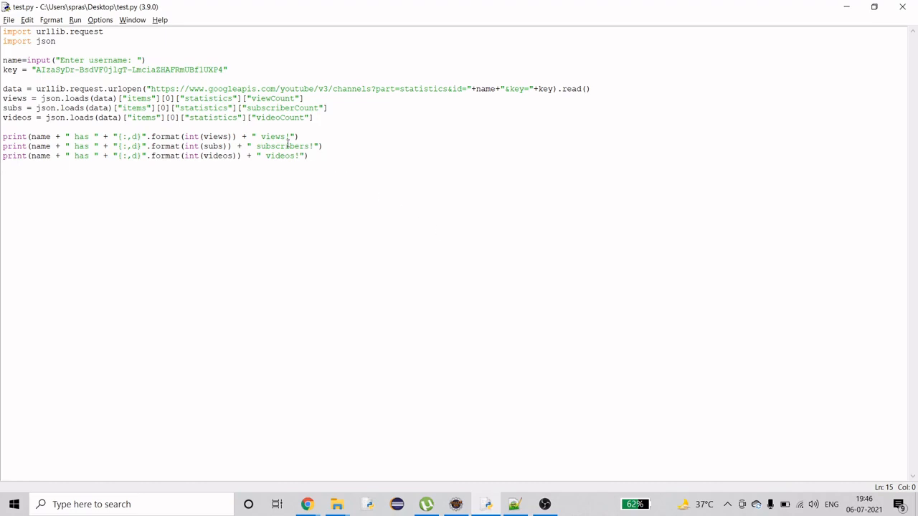
double_click(273, 136)
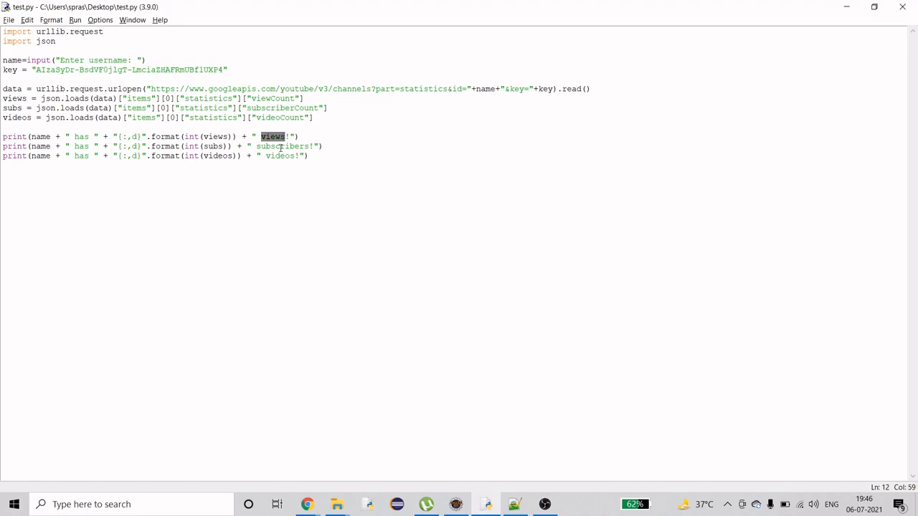
double_click(279, 154)
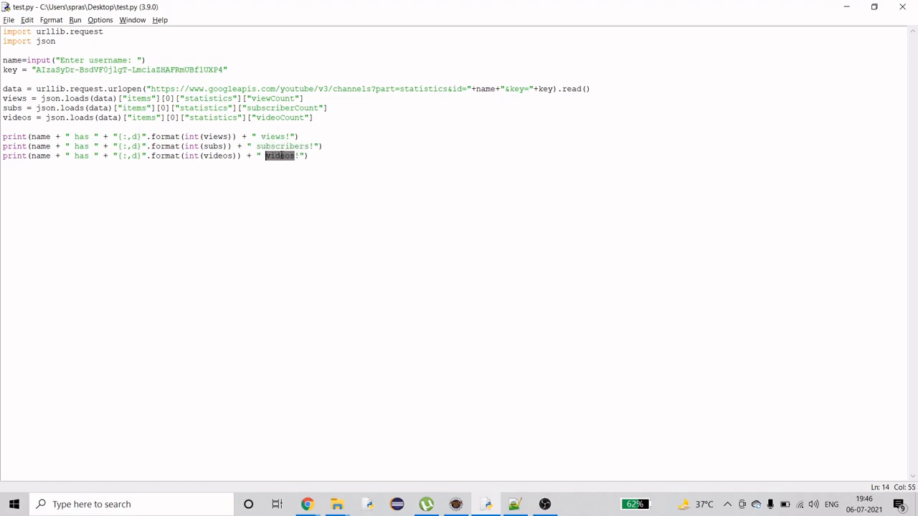
left_click_drag(3, 136, 309, 155)
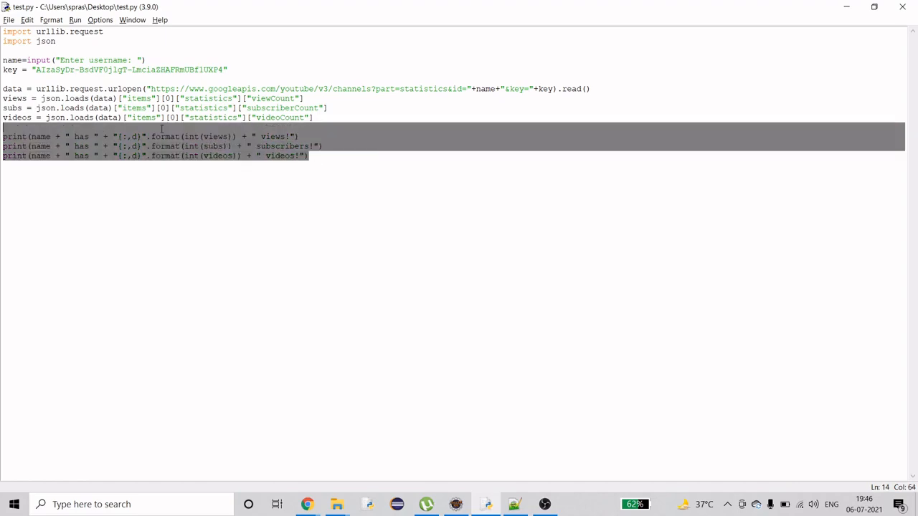
left_click(43, 60)
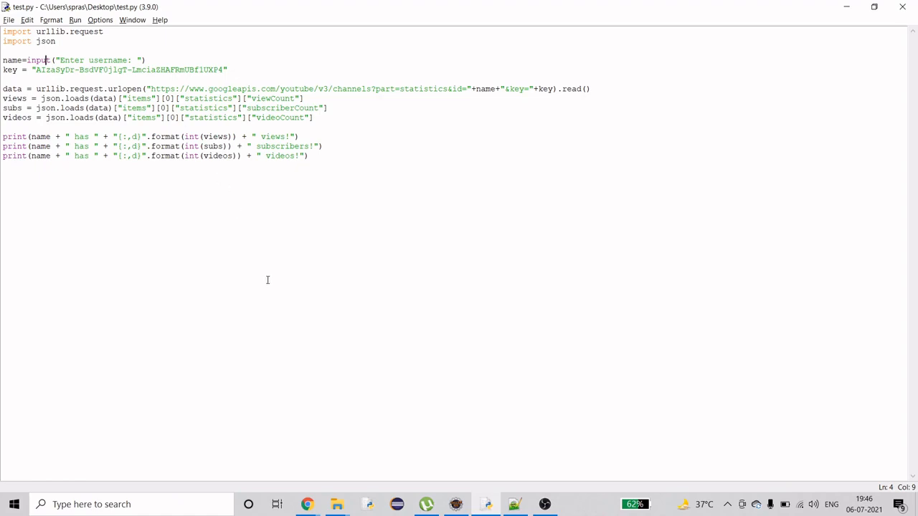
mouse_move(209, 165)
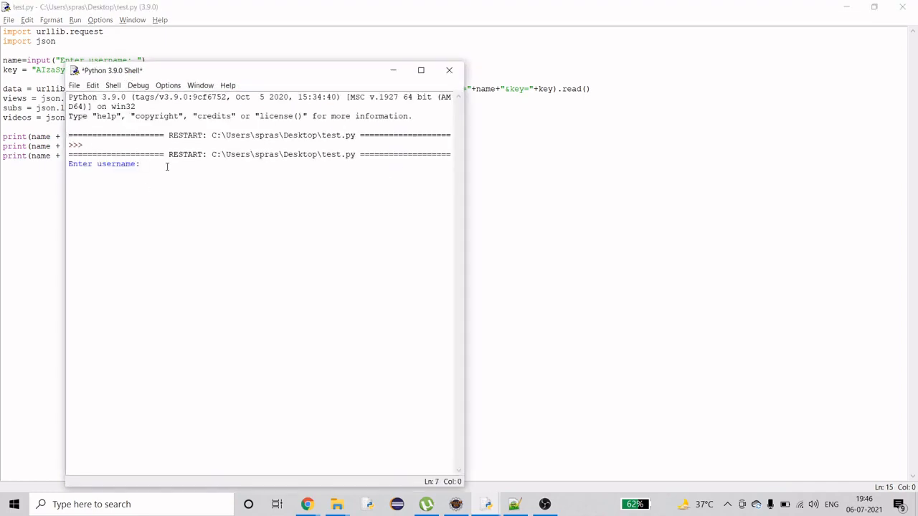
Submit a username to the running script, which fails with a KeyError
type("pewdie")
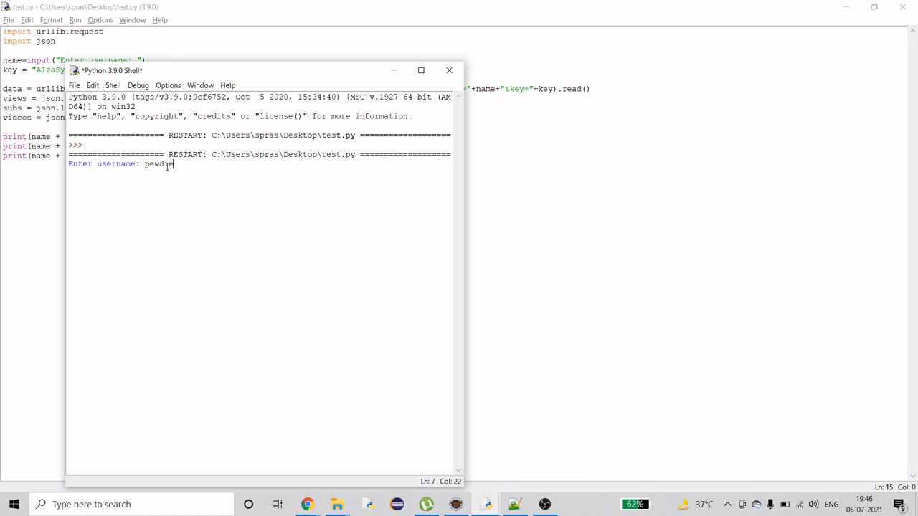
key("Return")
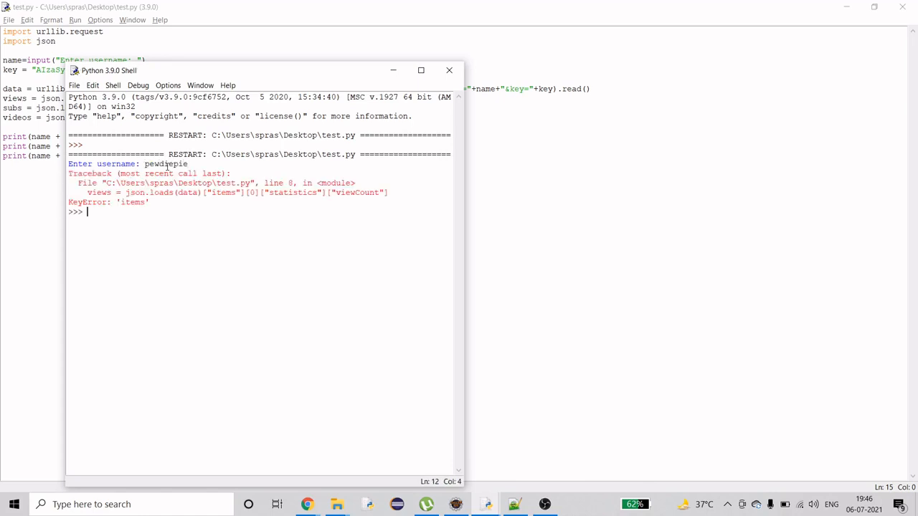
left_click_drag(261, 70, 323, 81)
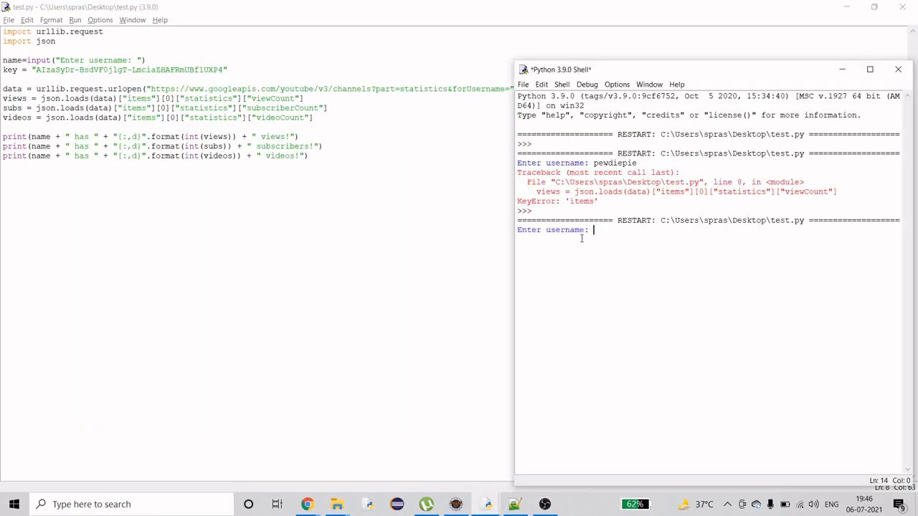
Rerun with forUsername= lookup and enter pewdiepie to print its view, subscriber and video counts
type("pewdiepie")
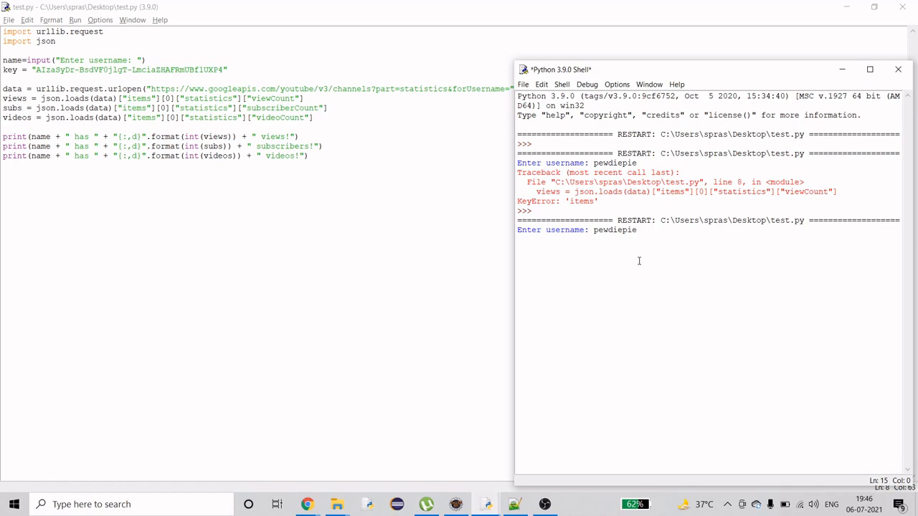
key("Return")
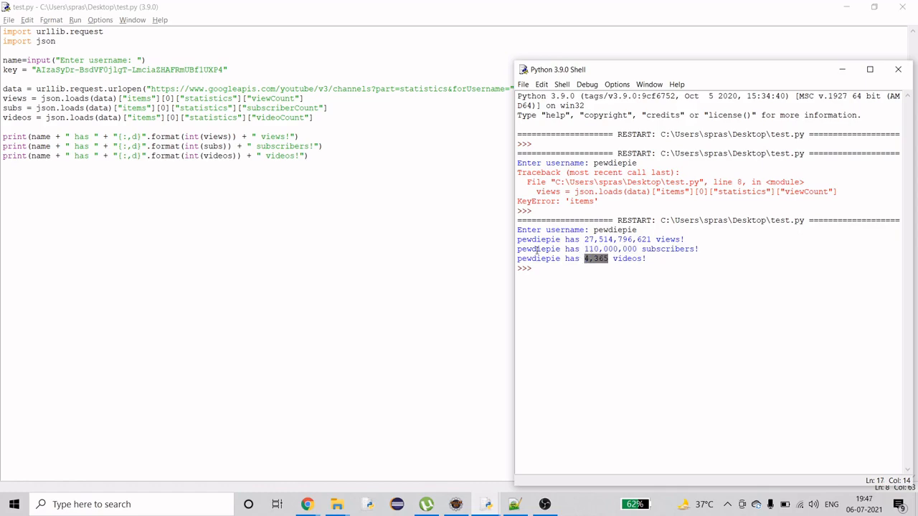
Switch back to the test.py editor and briefly select the whole unchanged script
key("alt+tab")
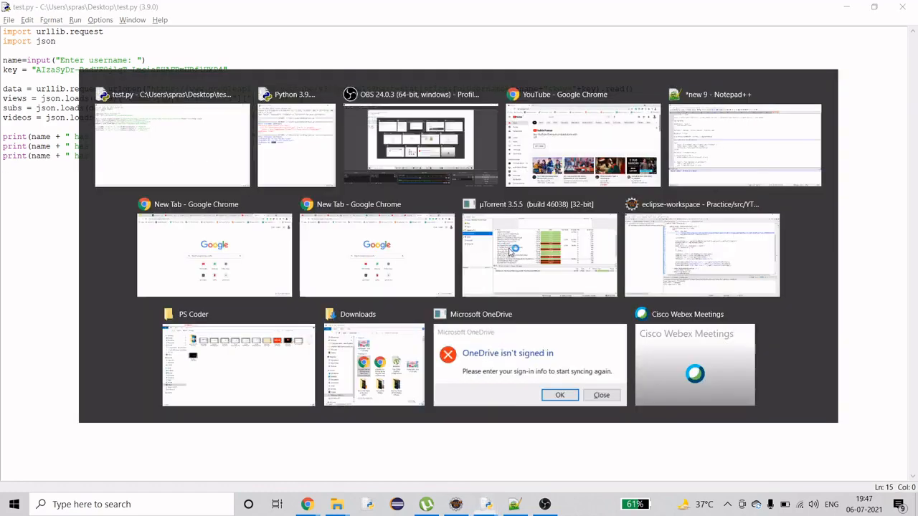
left_click(172, 144)
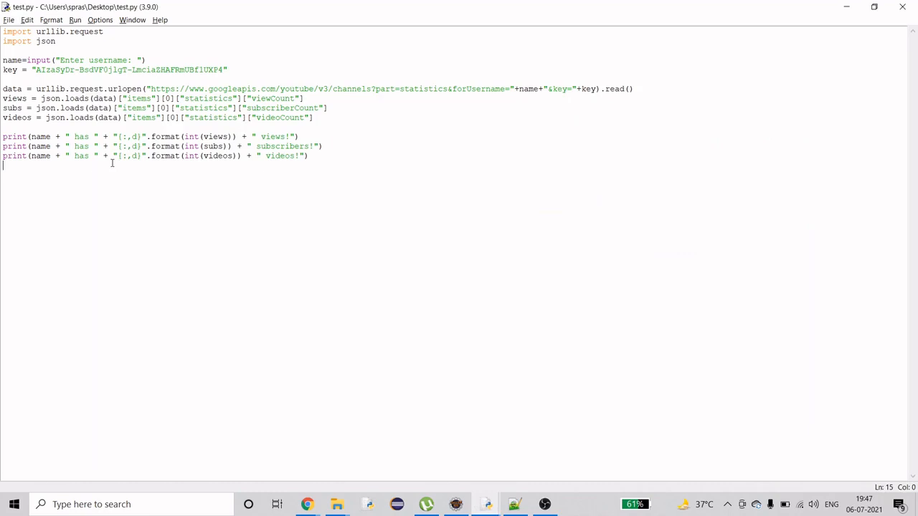
key("ctrl+a")
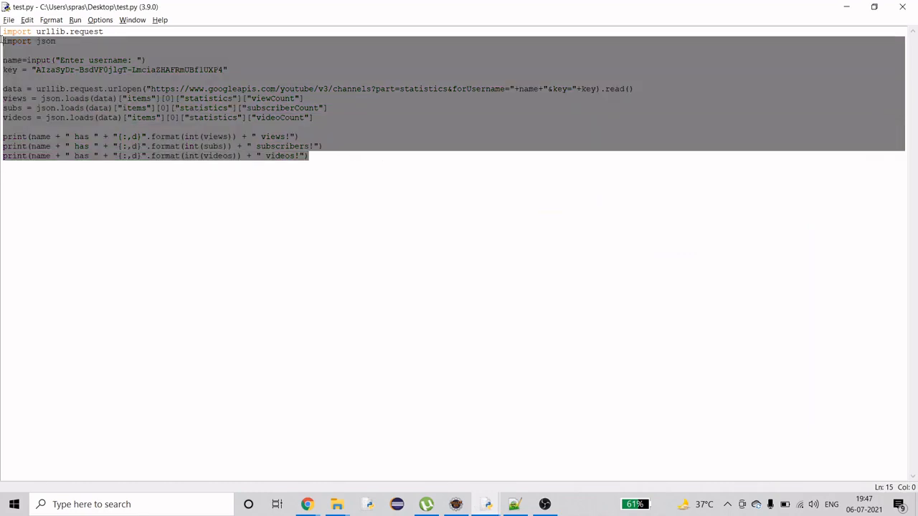
left_click(686, 184)
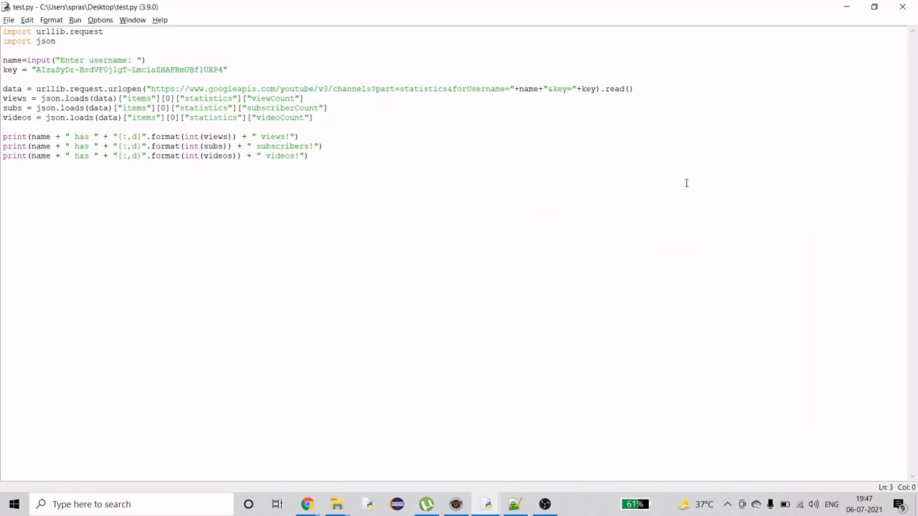
mouse_move(332, 160)
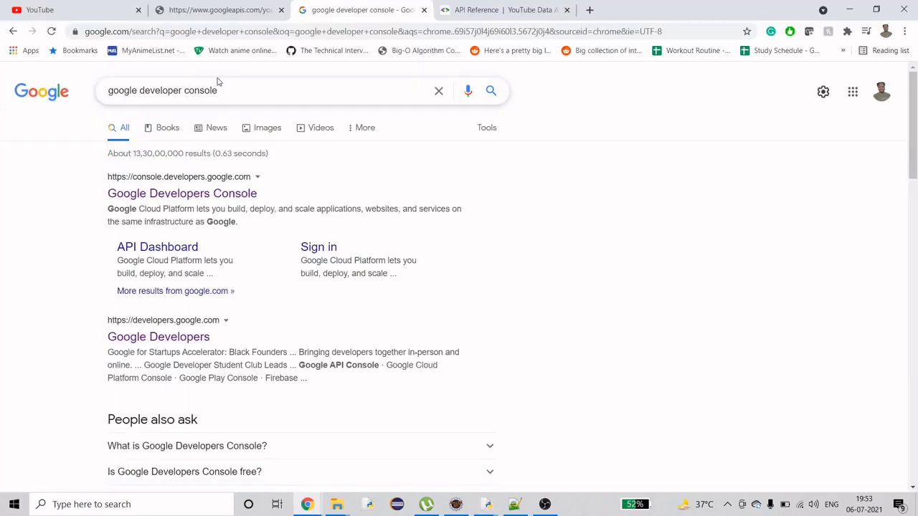
mouse_move(180, 194)
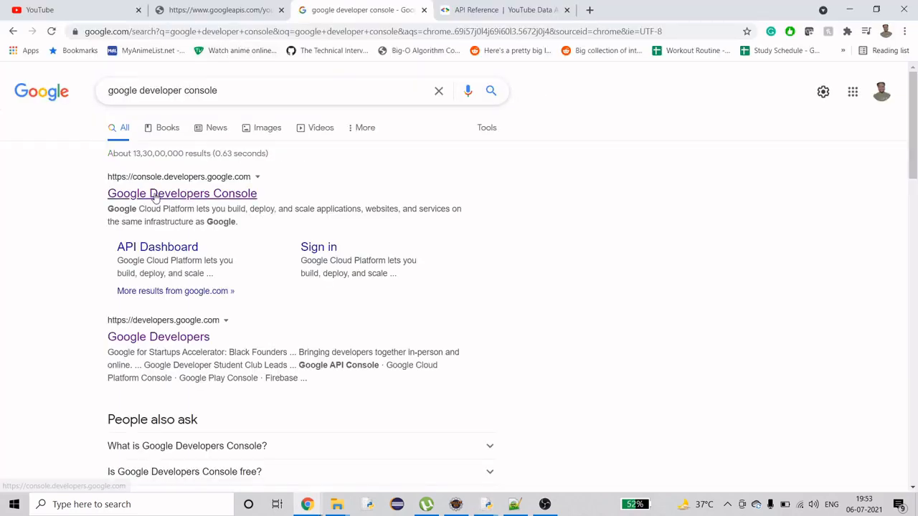
mouse_move(181, 192)
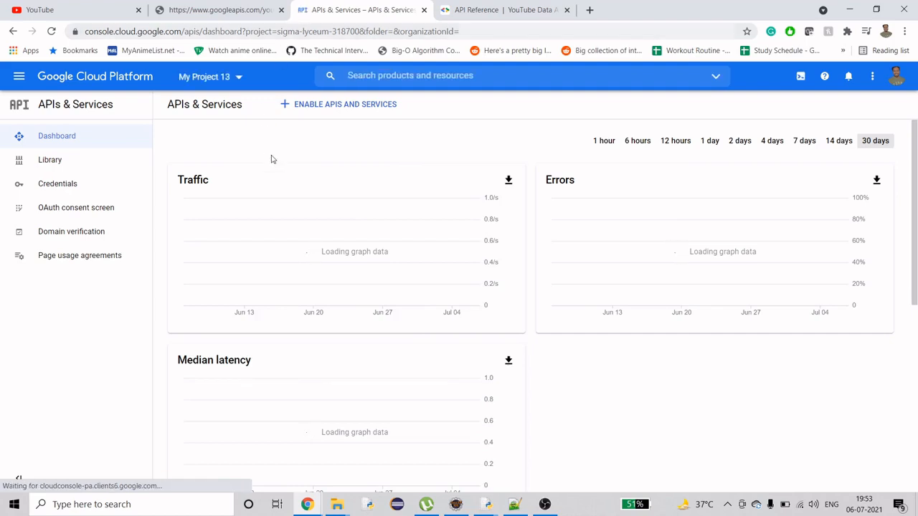
mouse_move(112, 43)
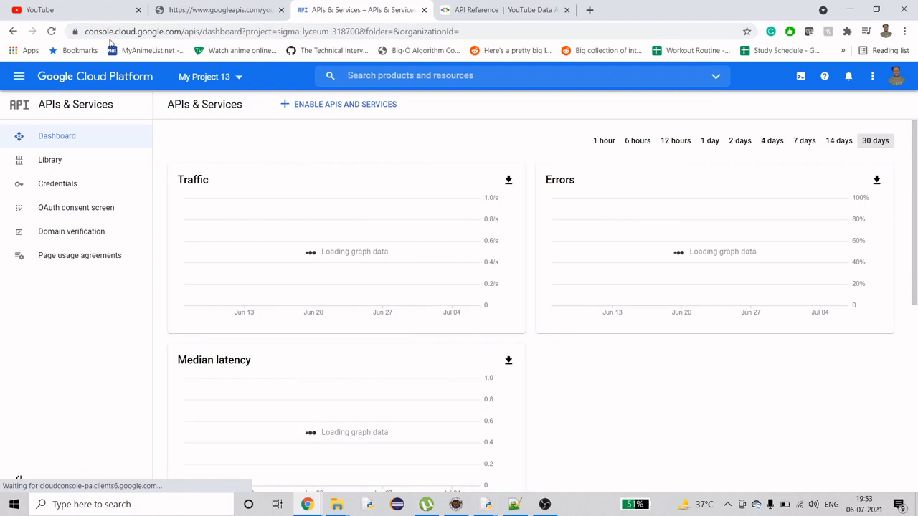
mouse_move(563, 58)
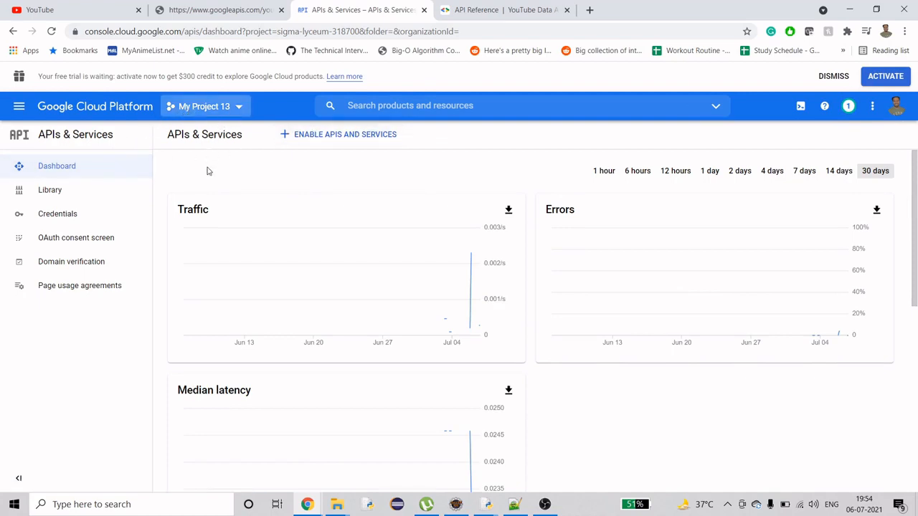
left_click(204, 106)
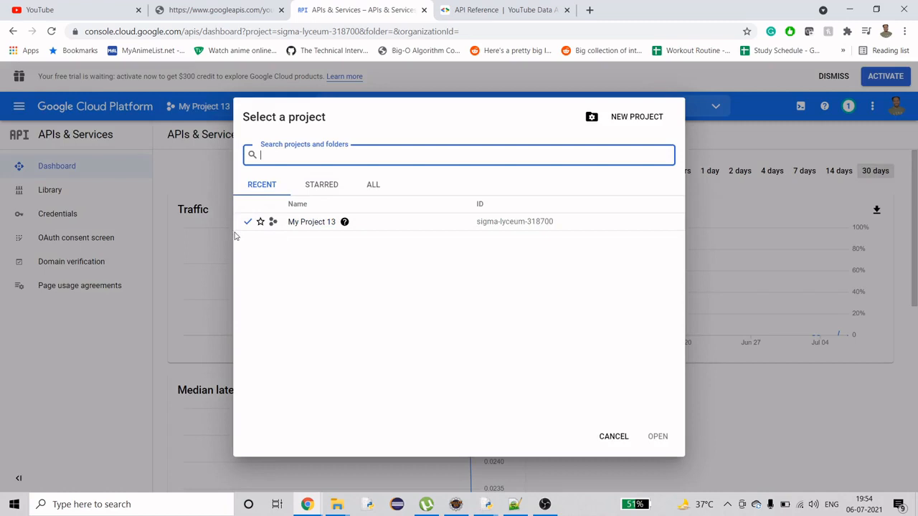
mouse_move(637, 116)
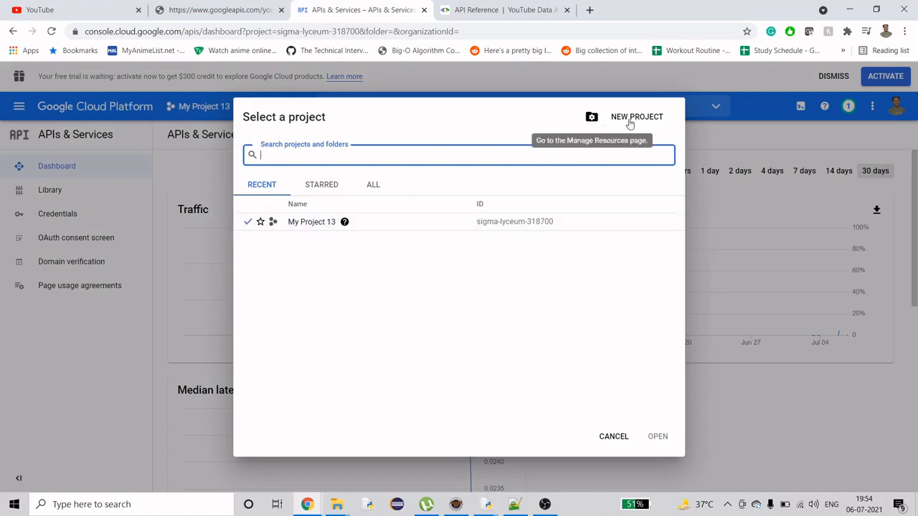
left_click(614, 437)
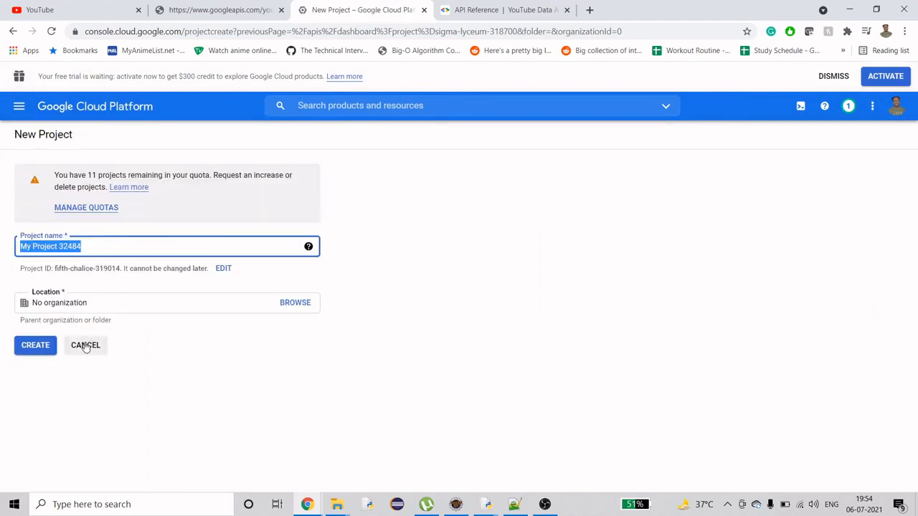
left_click(35, 345)
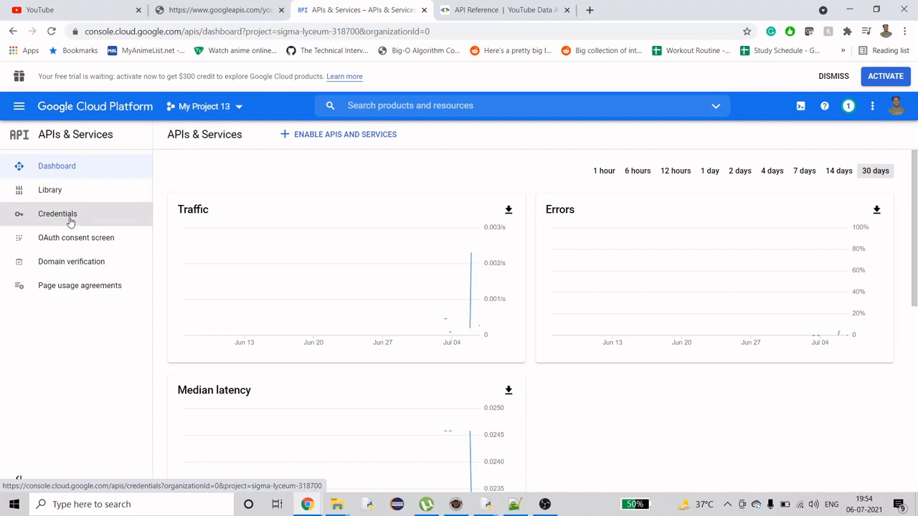
Show the project's Credentials page, then select the googleapis.com request address
left_click(57, 214)
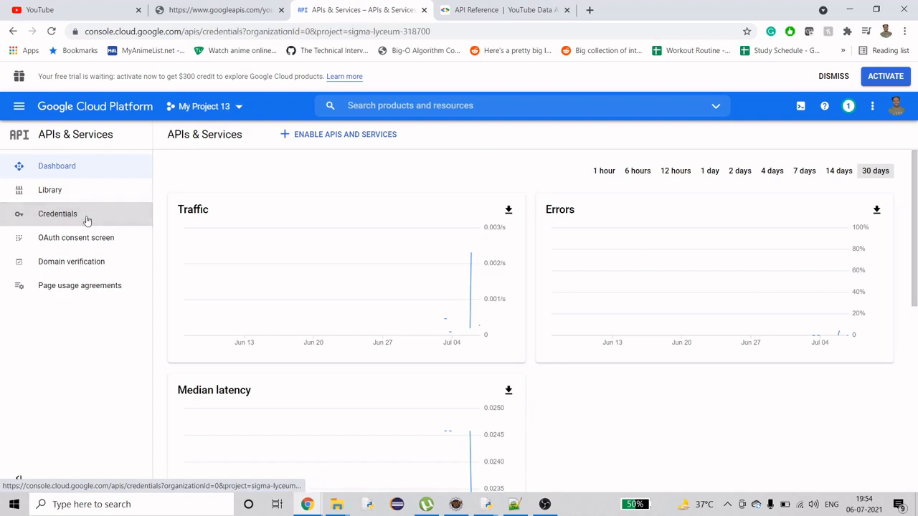
left_click(58, 214)
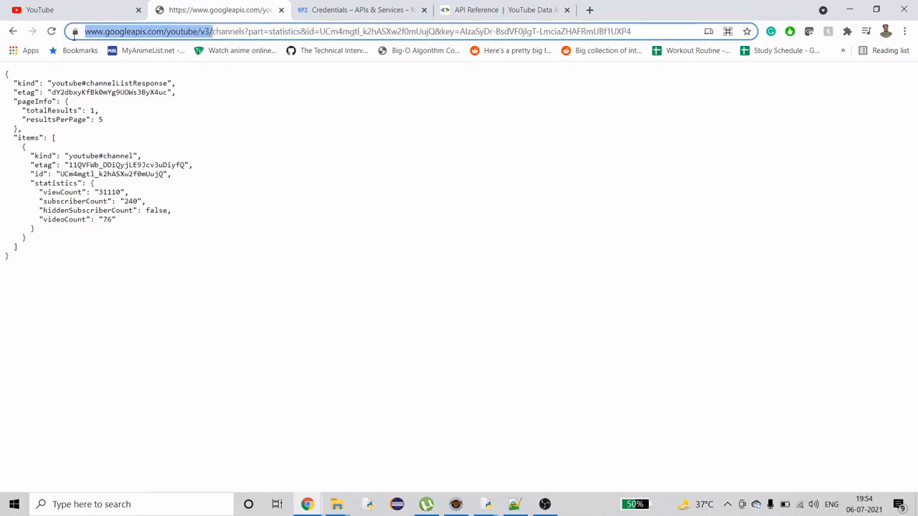
left_click(502, 10)
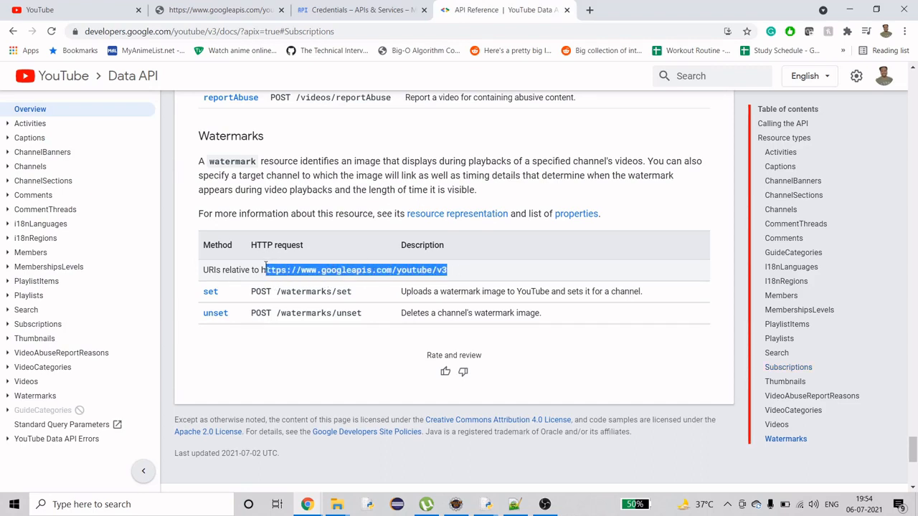
mouse_move(405, 207)
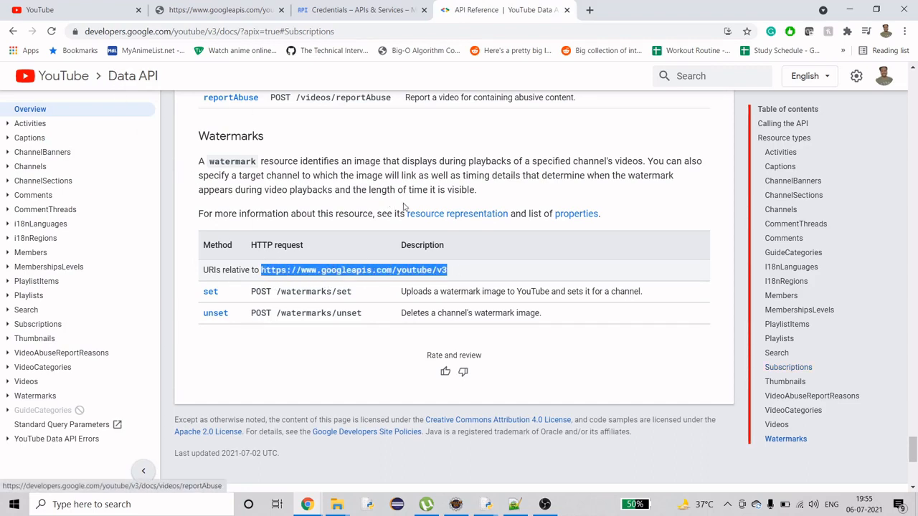
scroll("up", 3)
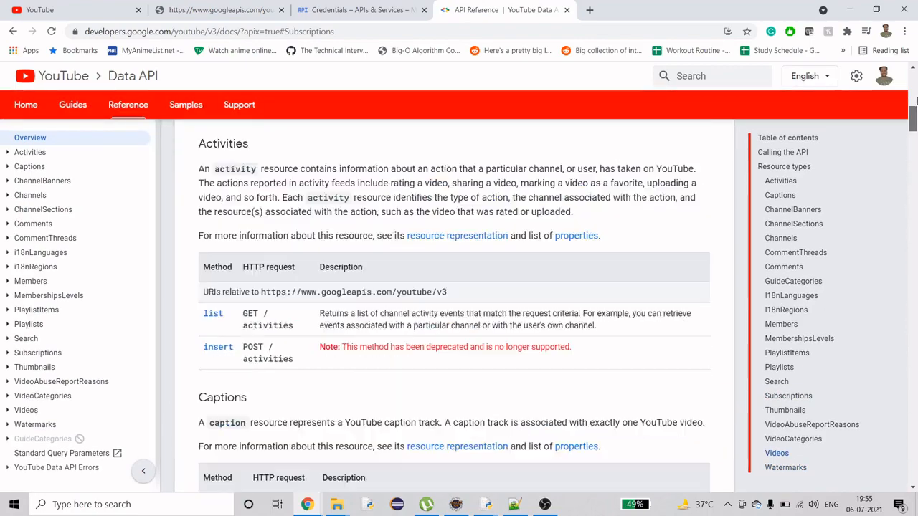
scroll("up", 3)
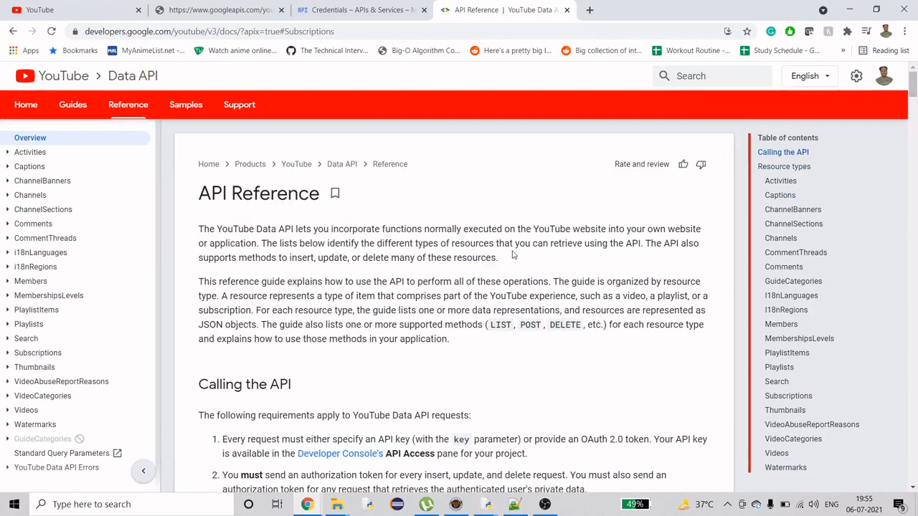
mouse_move(357, 322)
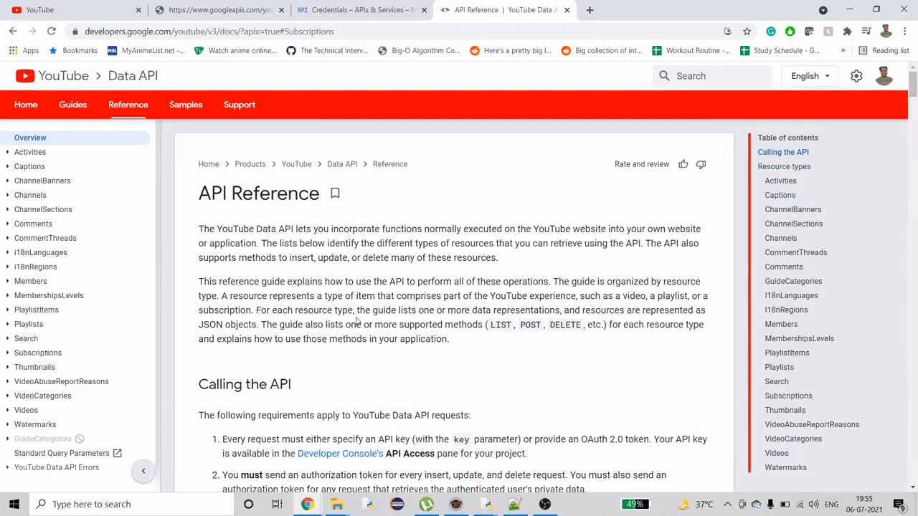
scroll("down", 3)
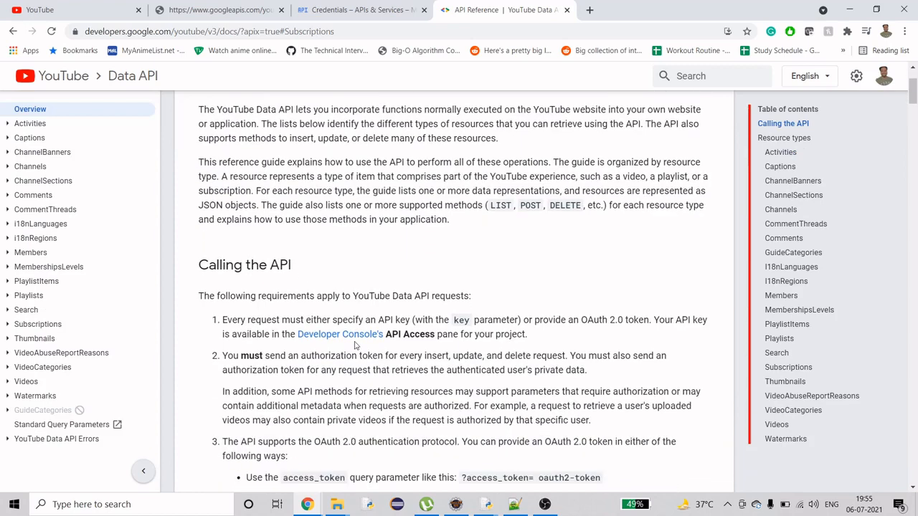
scroll("up", 3)
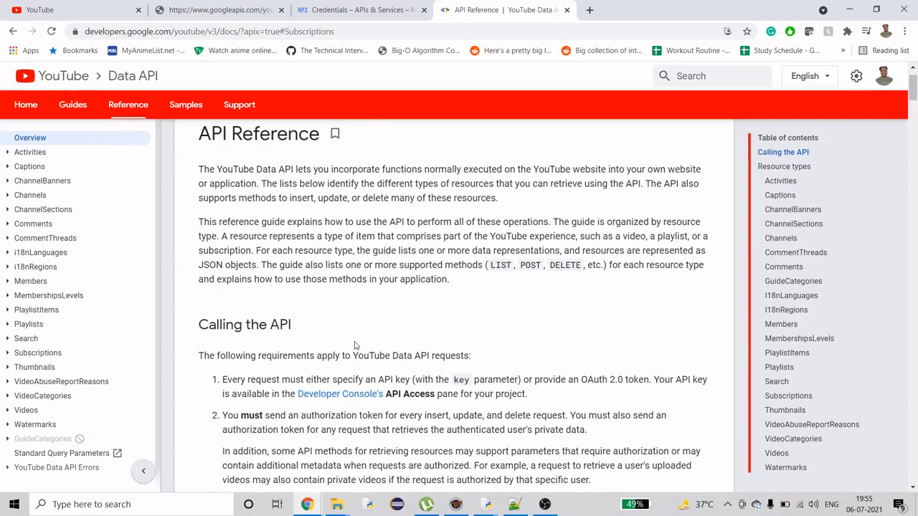
scroll("up", 3)
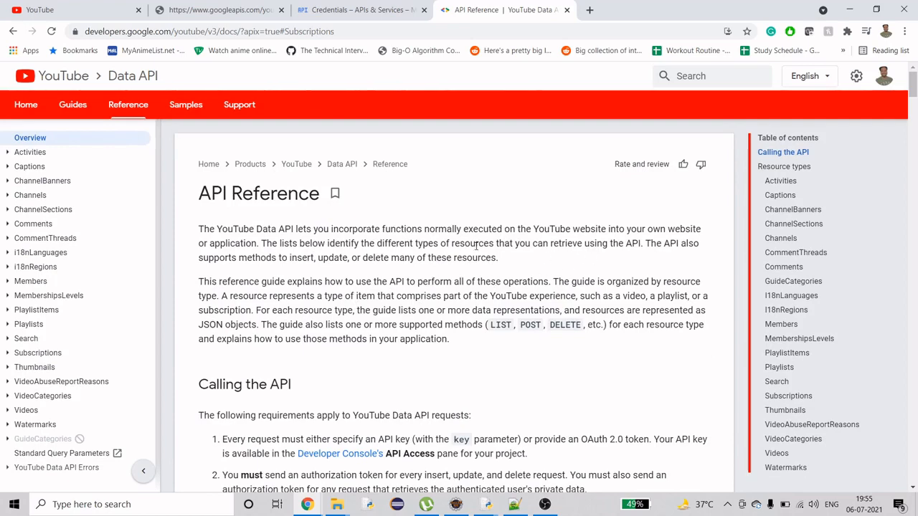
scroll("down", 3)
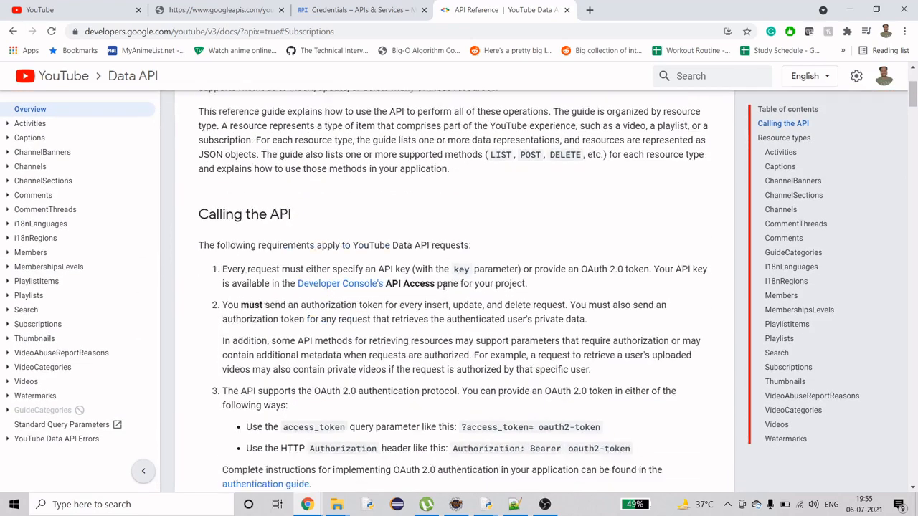
scroll("down", 3)
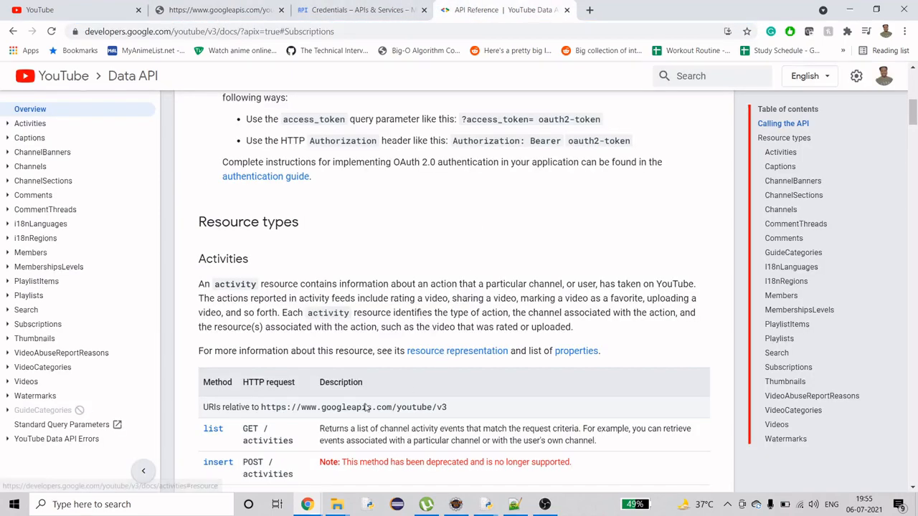
double_click(352, 408)
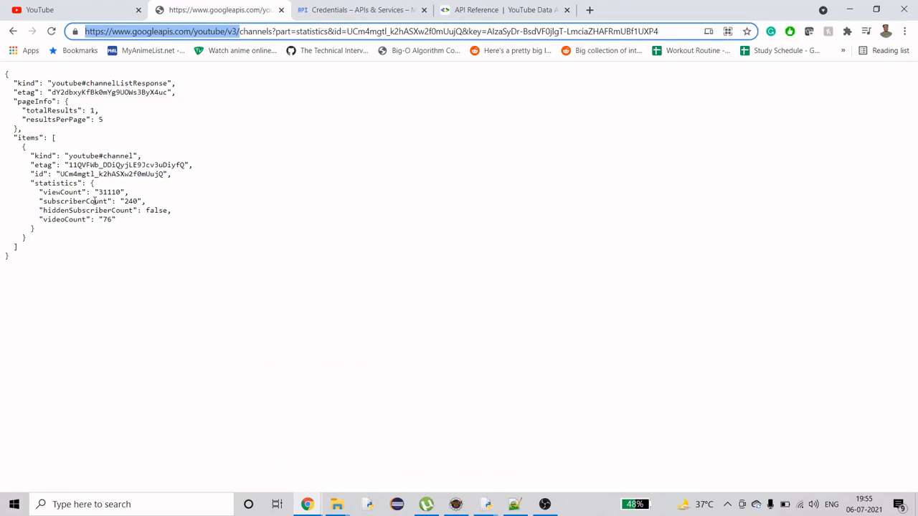
Go to my own channel page from the YouTube account menu
left_click(40, 9)
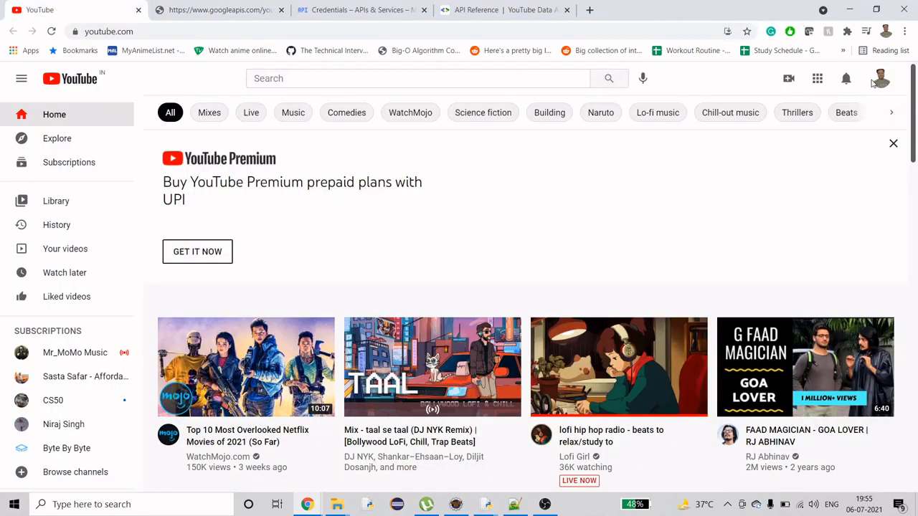
left_click(880, 77)
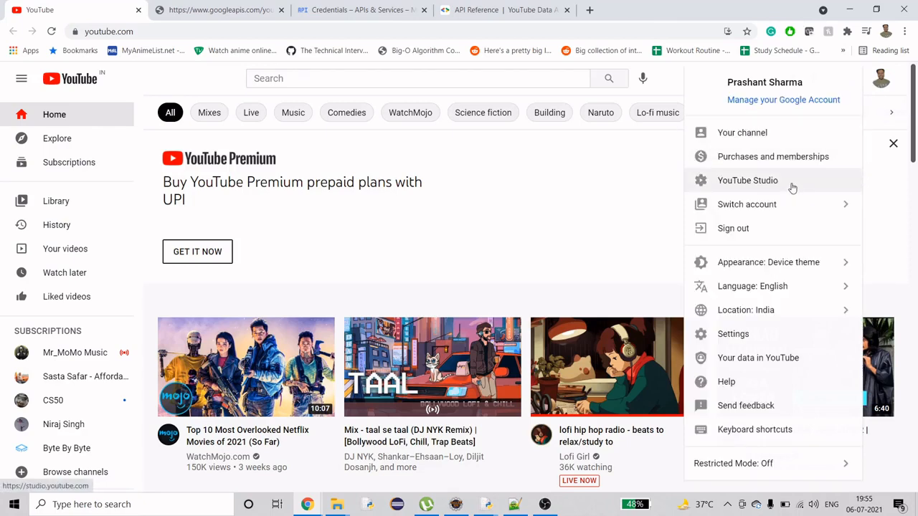
left_click(743, 132)
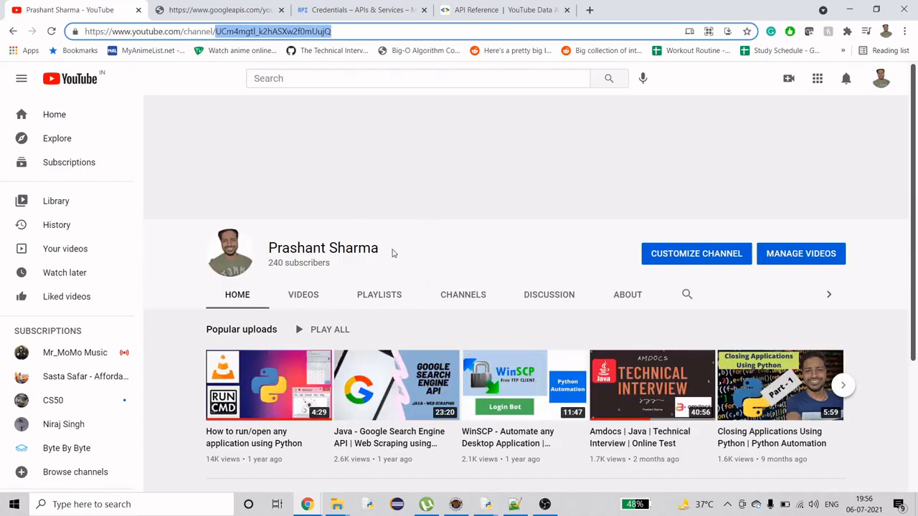
Search YouTube for pewdiepie and open the PewDiePie channel page
left_click(417, 77)
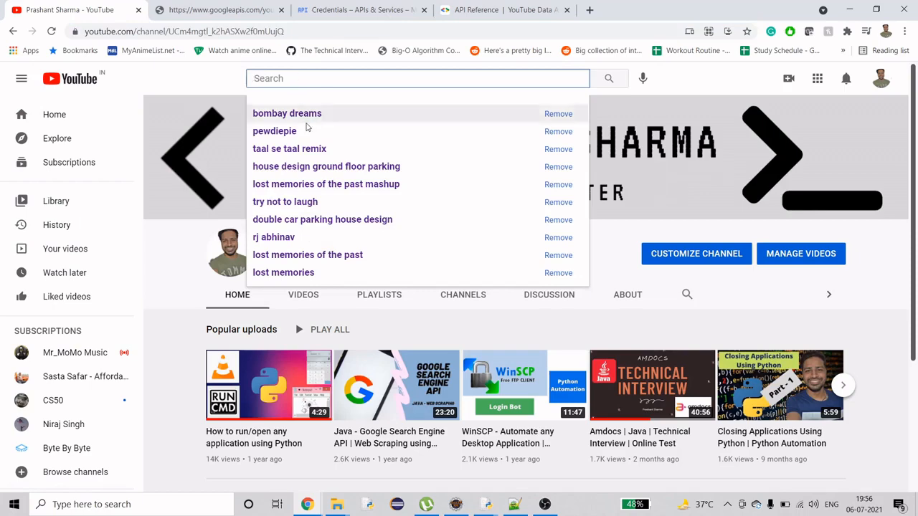
left_click(276, 130)
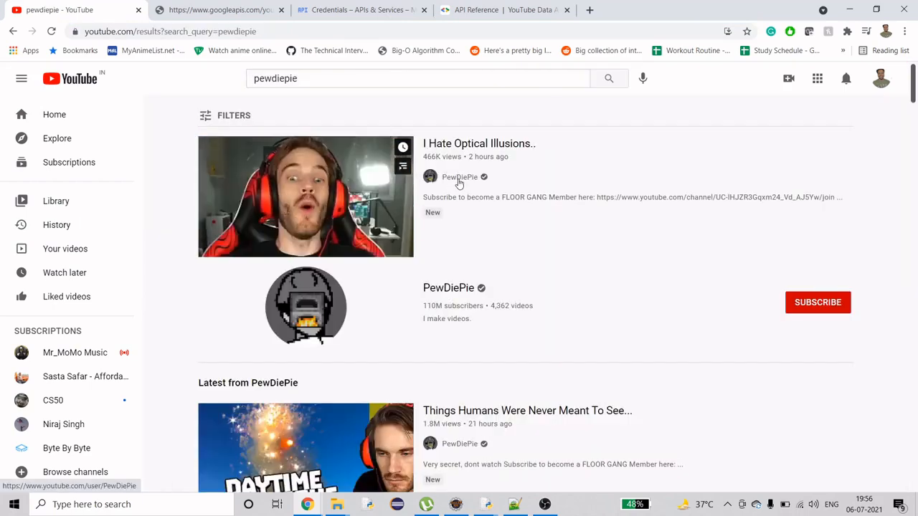
left_click(459, 178)
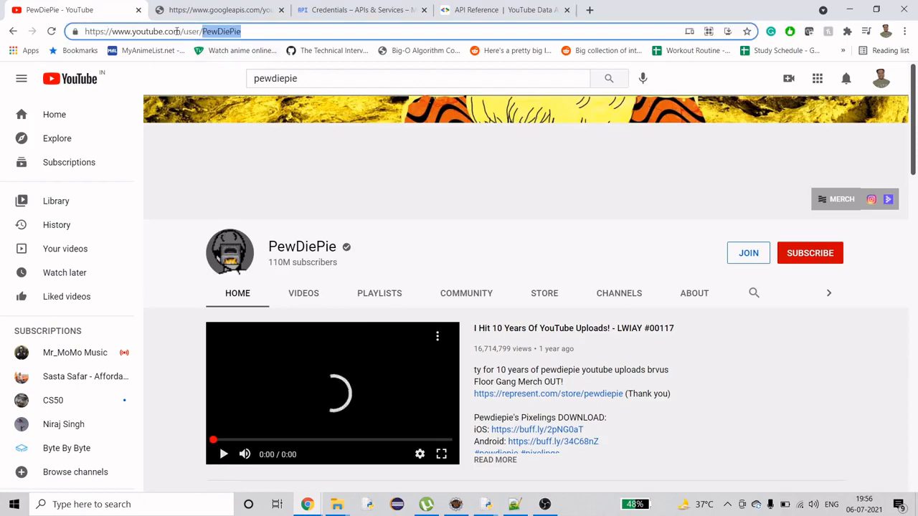
Edit the googleapis request so id= becomes forUsername=pewdiepie
left_click(218, 9)
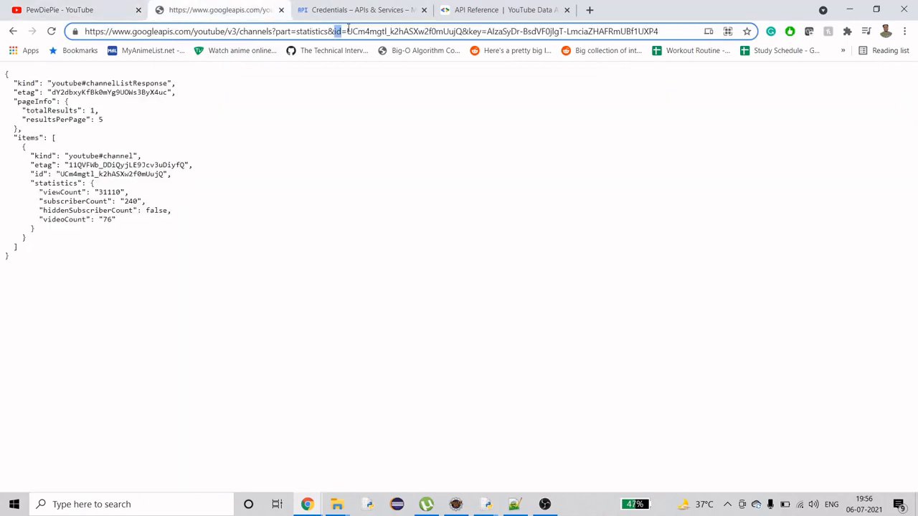
left_click(590, 8)
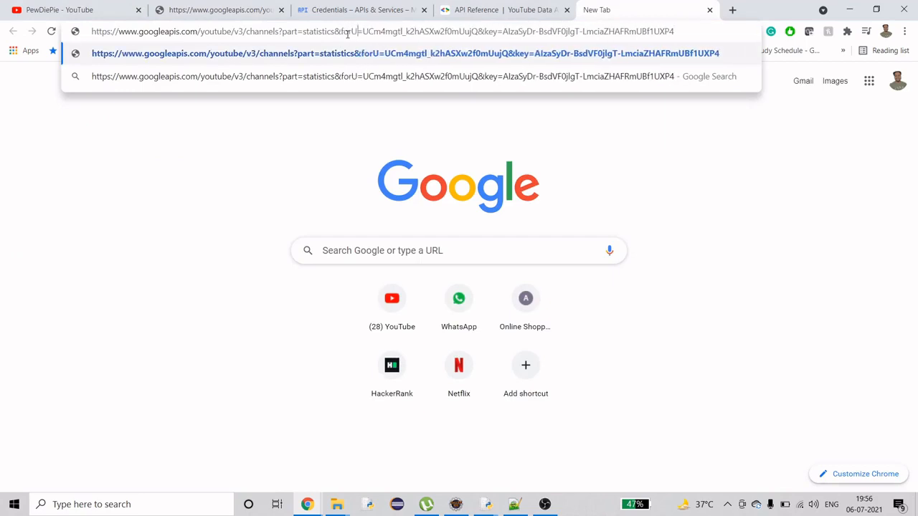
type("sername")
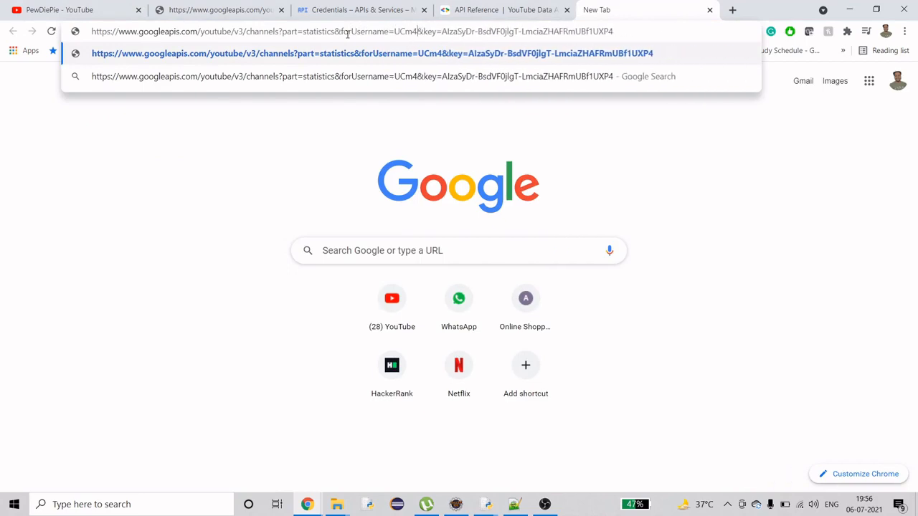
type("pewdi")
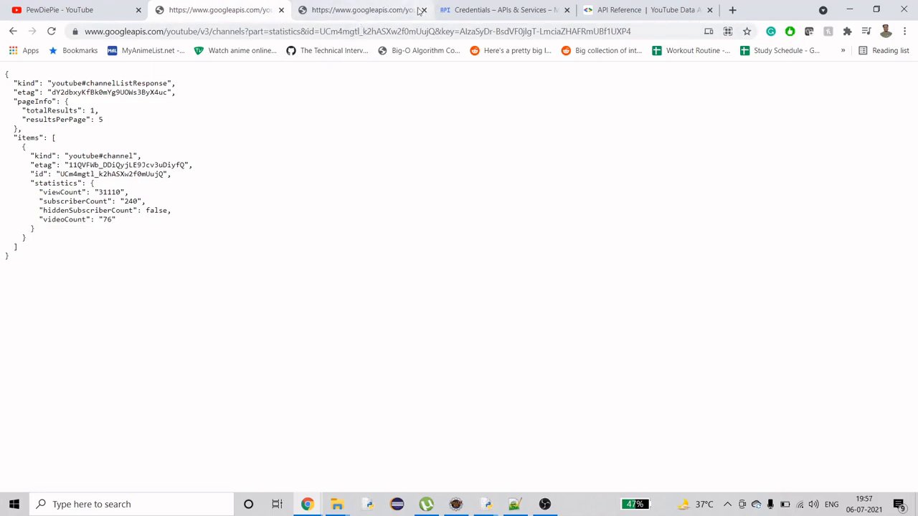
Switch to the Google Cloud Credentials tab listing API key 1
left_click(502, 9)
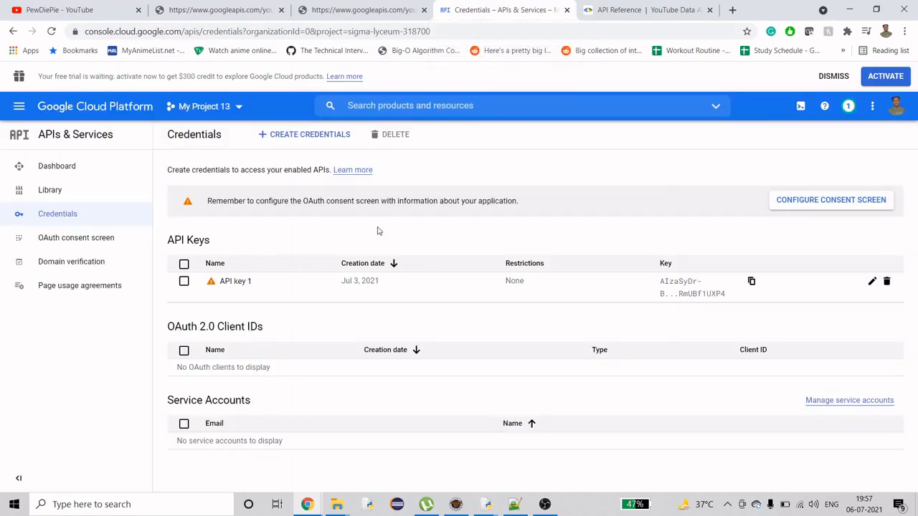
mouse_move(236, 279)
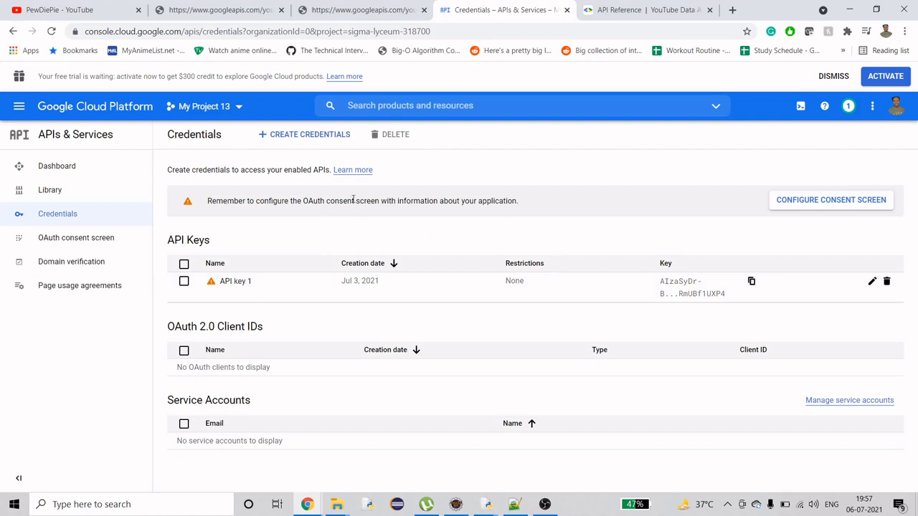
Create API key 2 via Create Credentials, select the generated key and close the notice
left_click(304, 135)
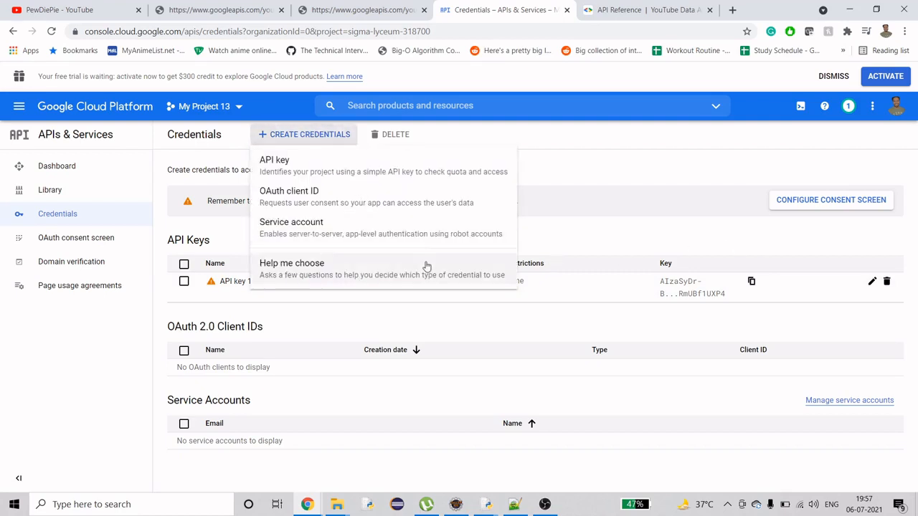
mouse_move(310, 217)
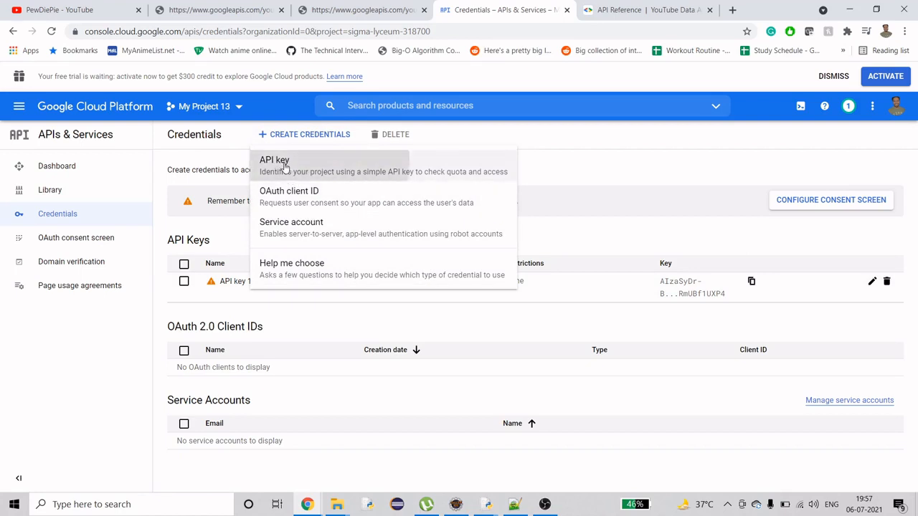
left_click(274, 159)
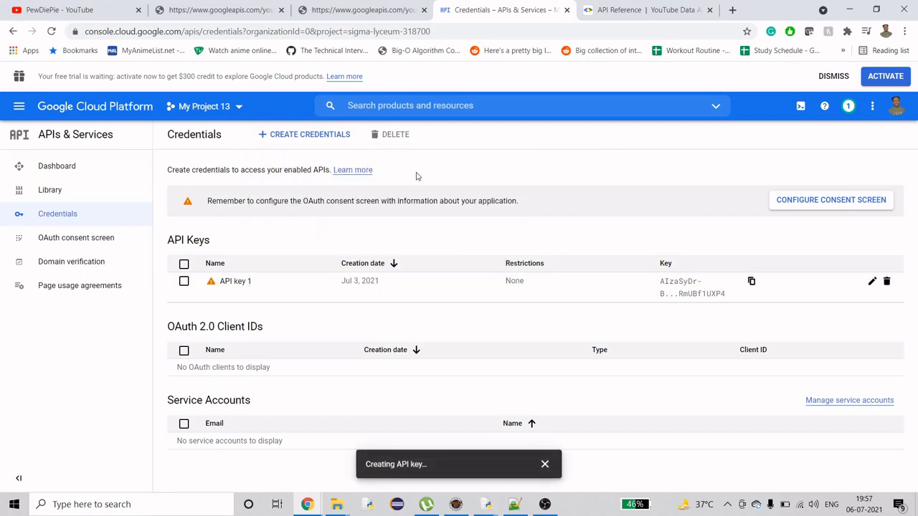
mouse_move(325, 401)
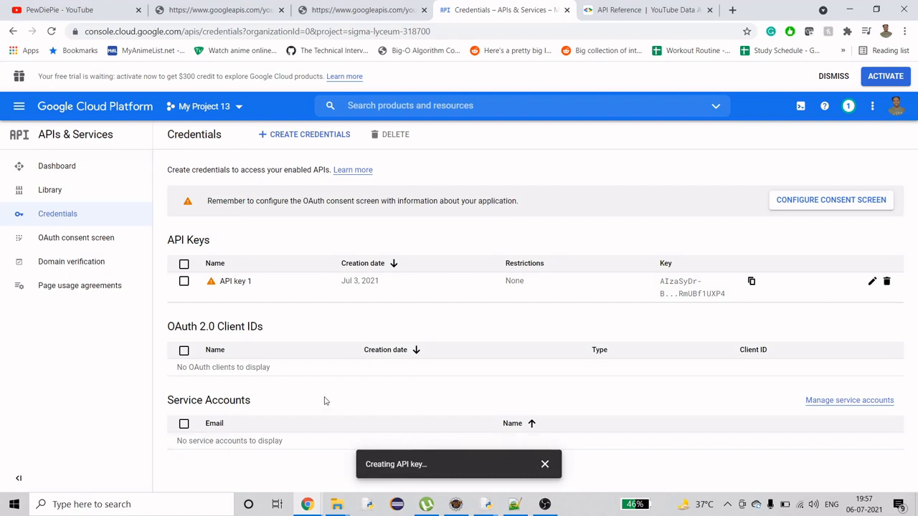
mouse_move(412, 473)
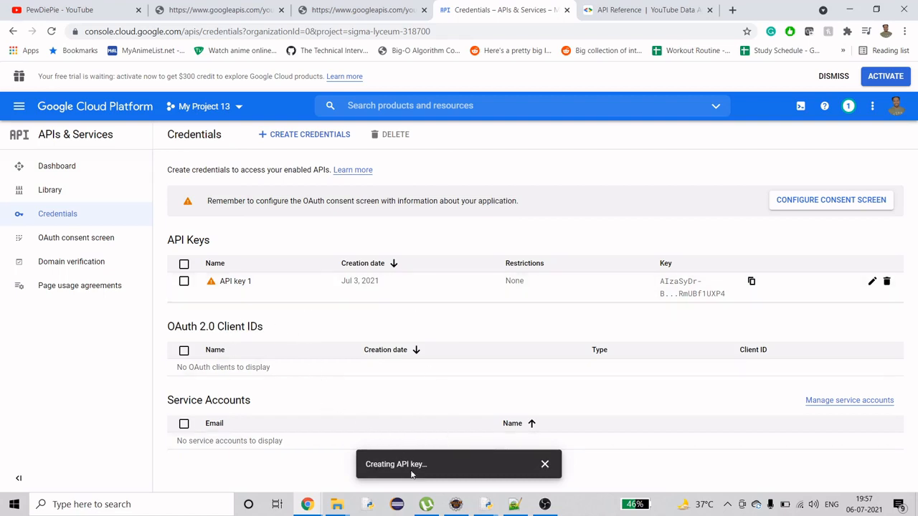
mouse_move(408, 273)
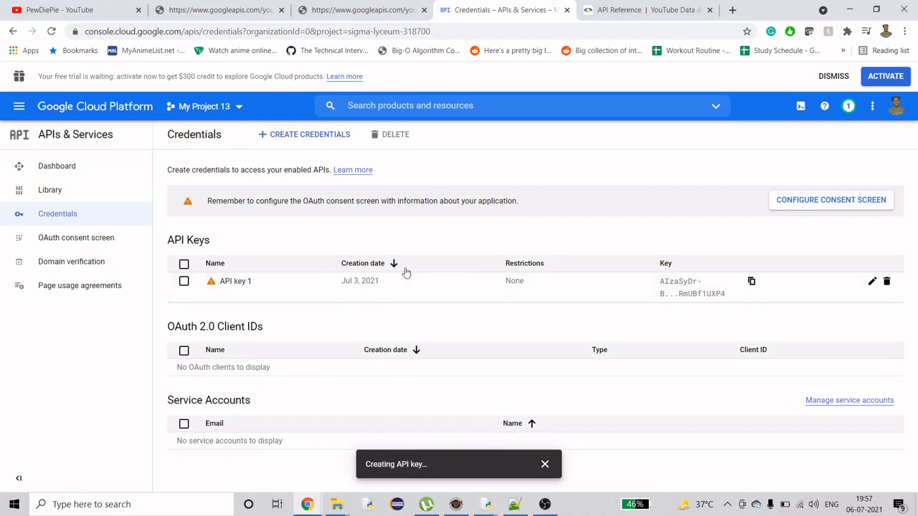
mouse_move(492, 419)
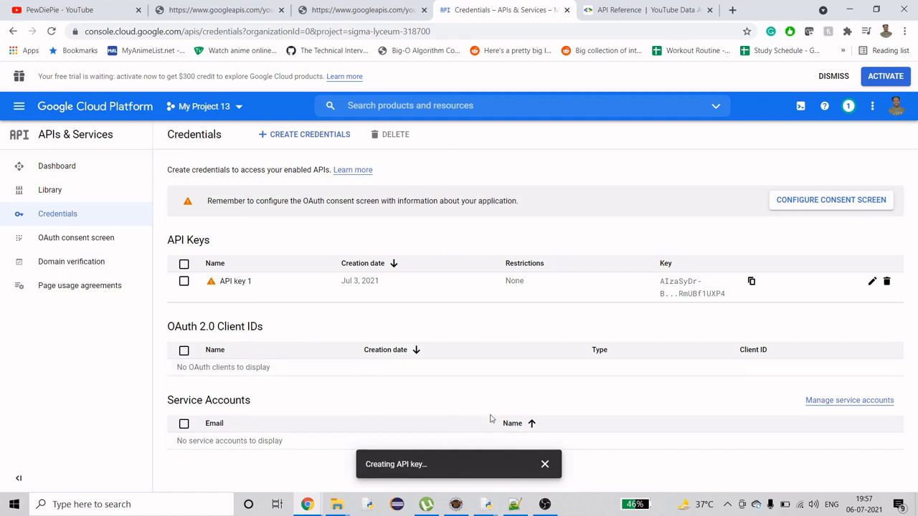
mouse_move(492, 419)
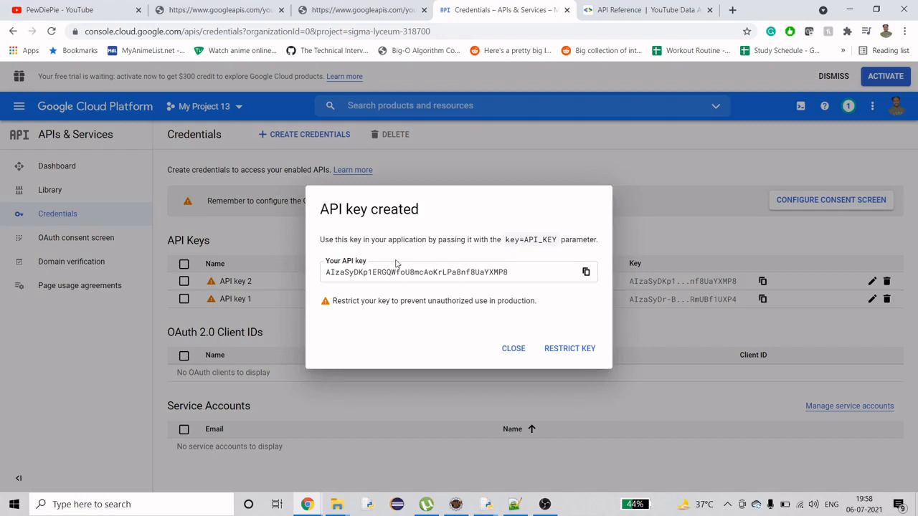
mouse_move(361, 294)
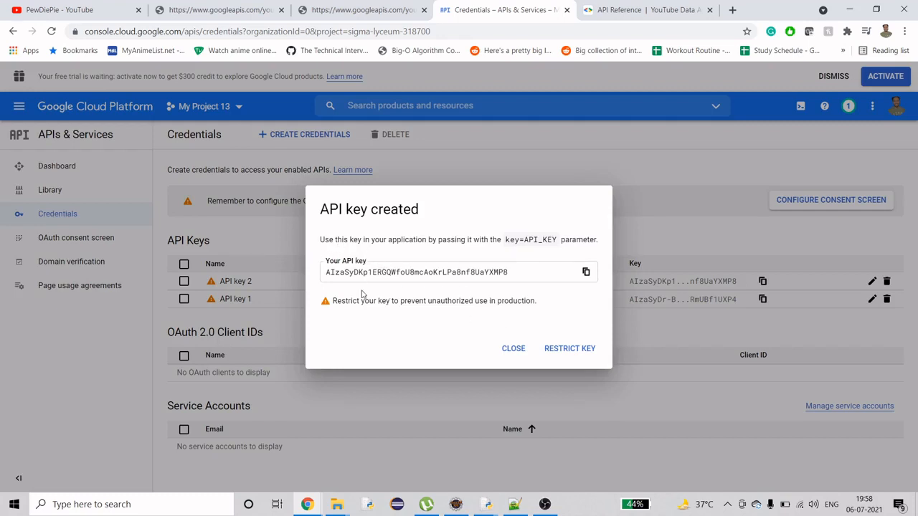
left_click_drag(333, 301, 419, 301)
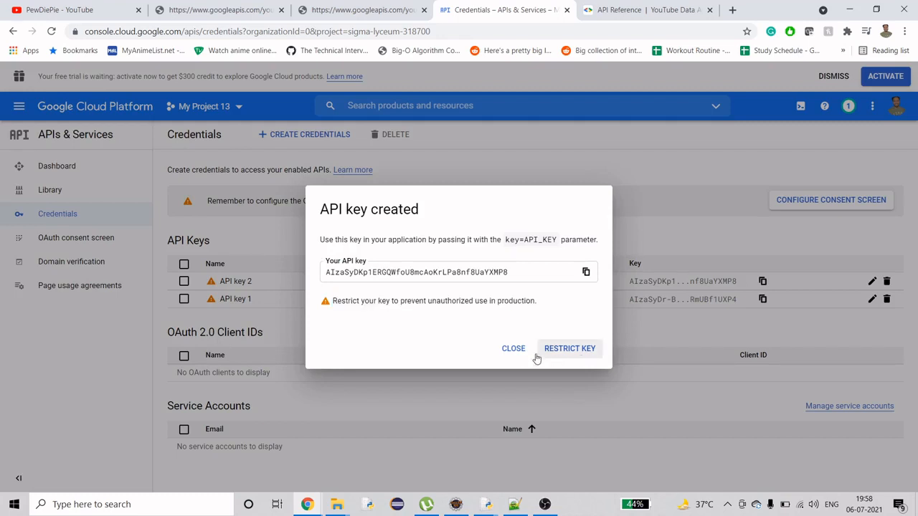
left_click(513, 349)
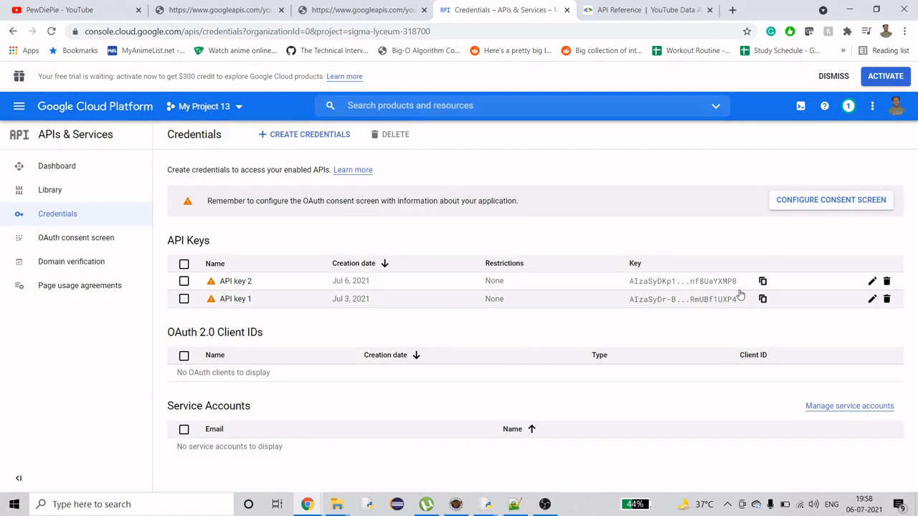
mouse_move(651, 304)
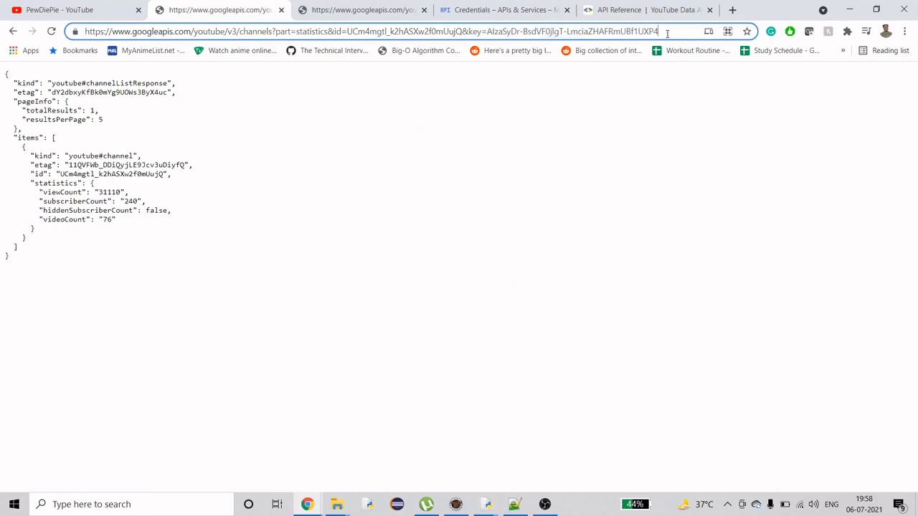
left_click(502, 8)
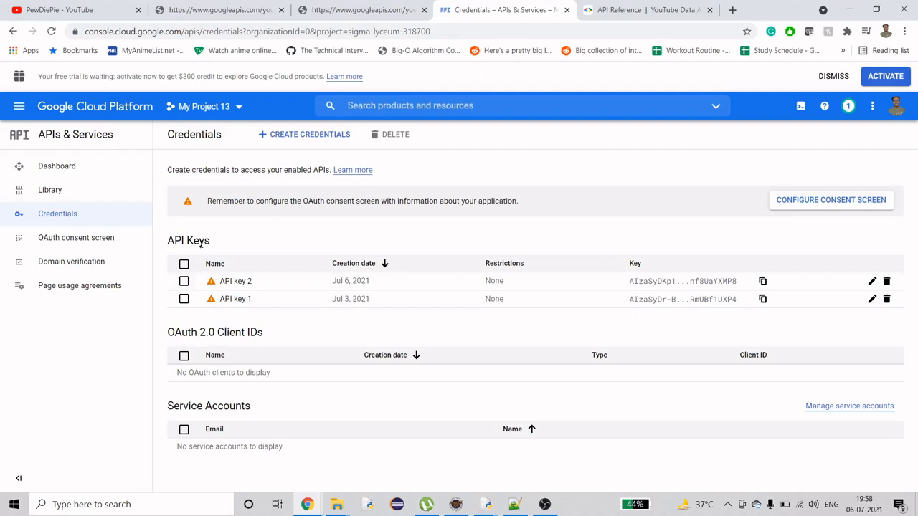
mouse_move(49, 189)
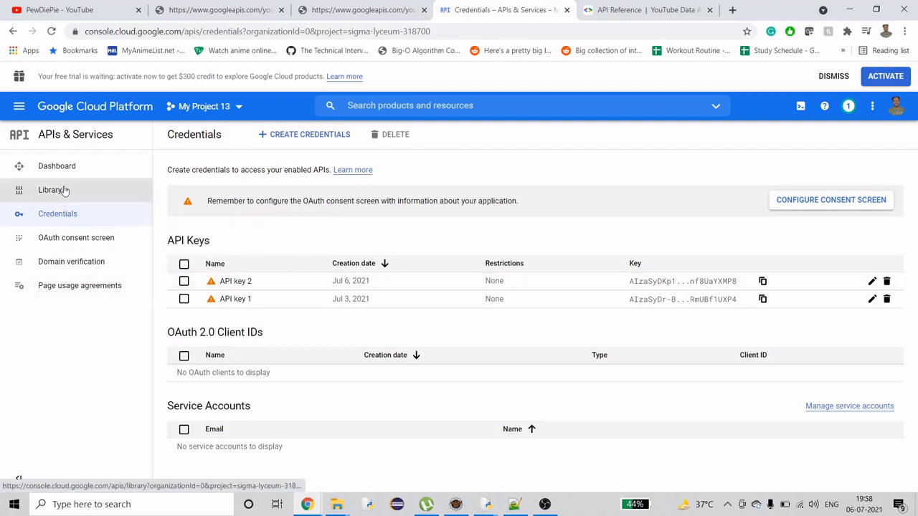
Search the API Library for 'youtube' to list YouTube Data API v3 and related APIs
left_click(52, 190)
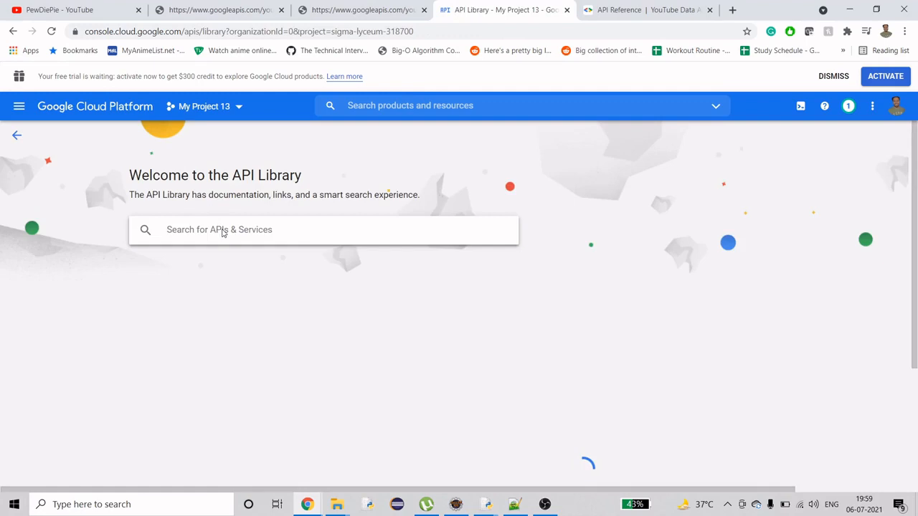
type("youtu")
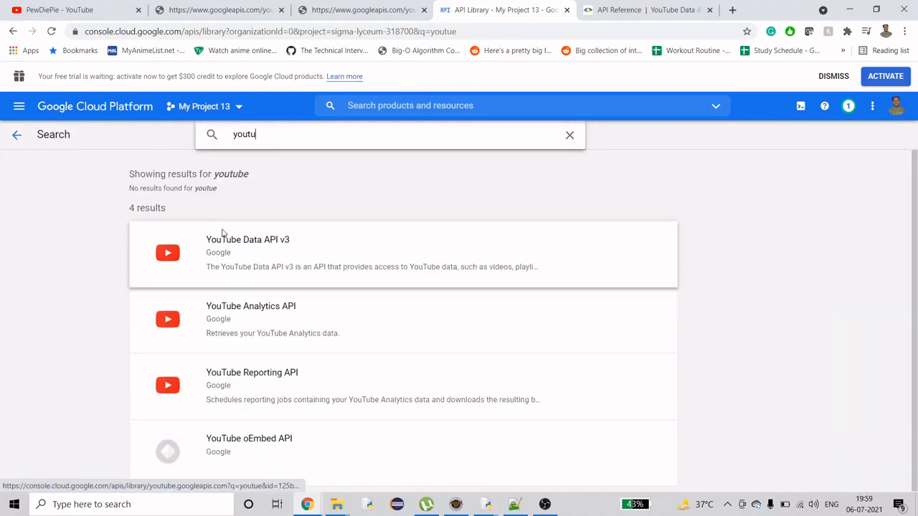
type("be")
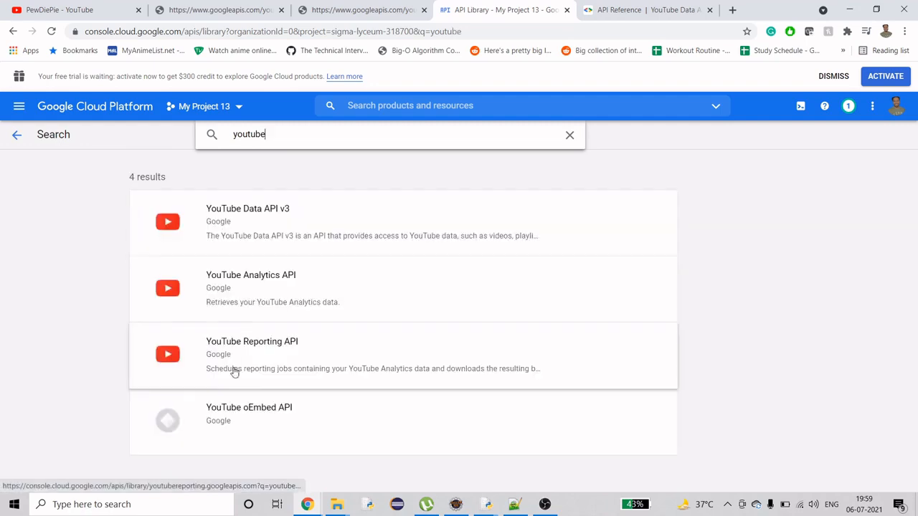
mouse_move(273, 216)
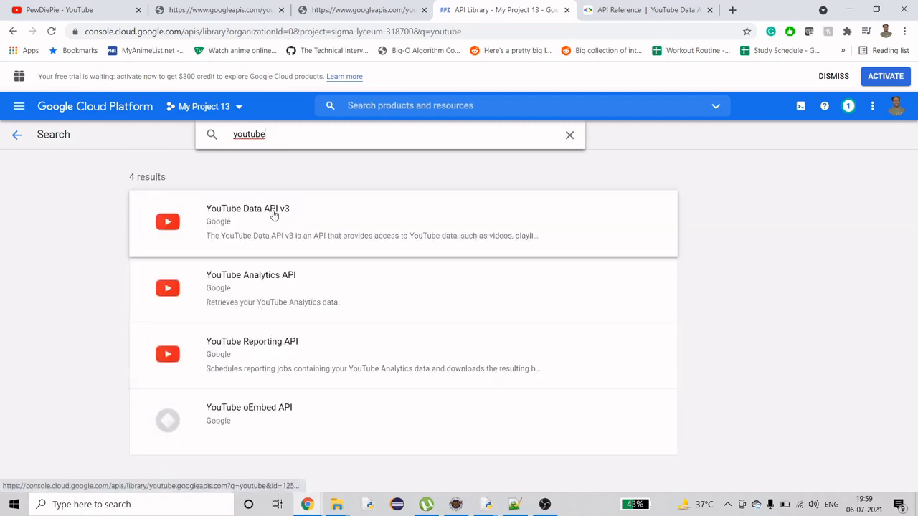
mouse_move(445, 243)
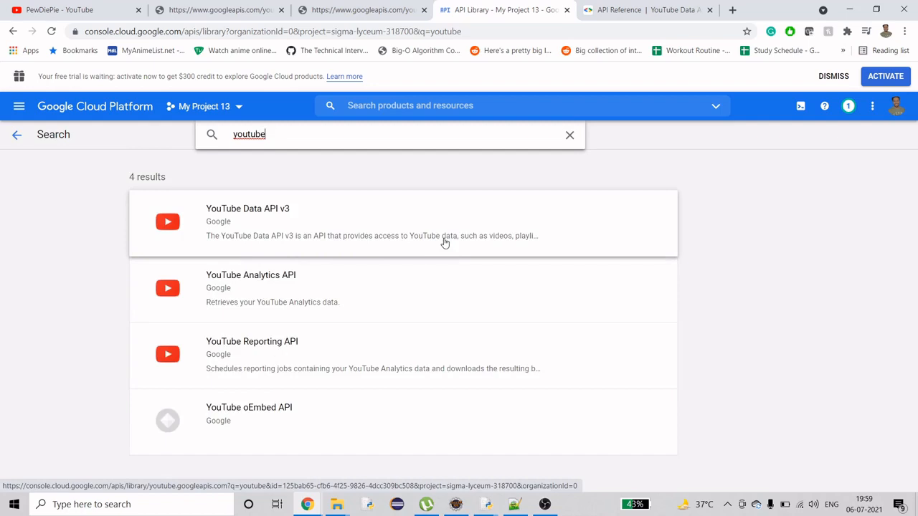
mouse_move(602, 238)
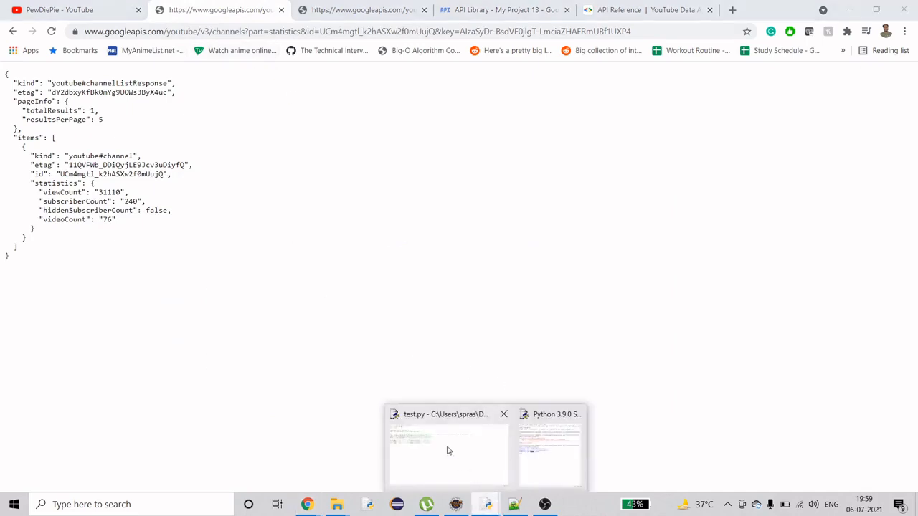
Bring up test.py from the taskbar and start editing its script
left_click(448, 452)
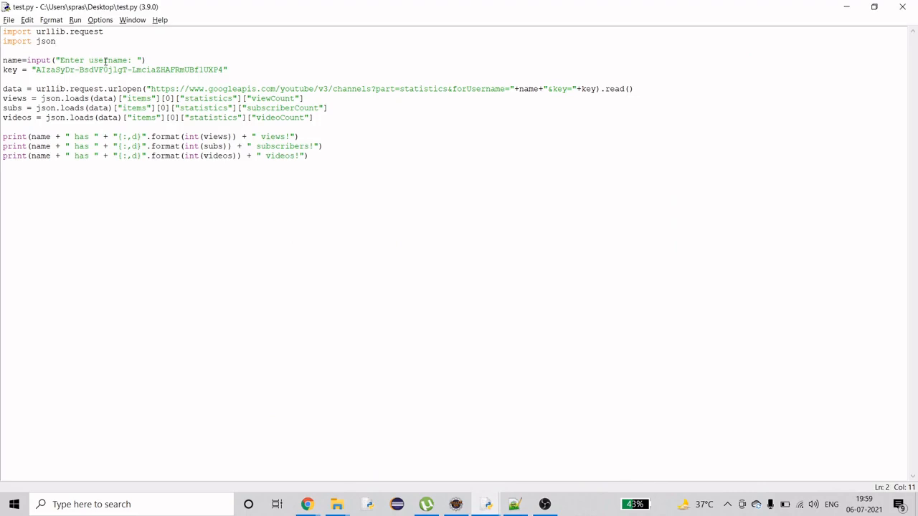
left_click(56, 40)
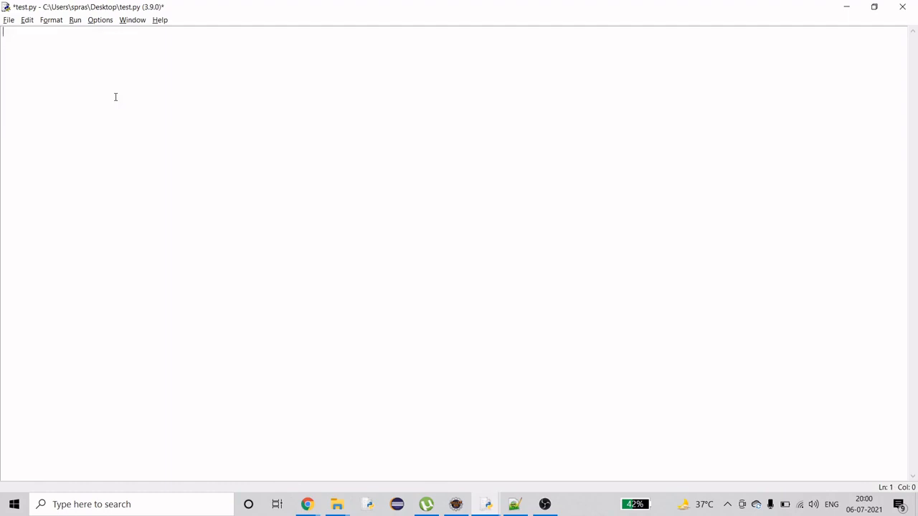
Begin the script with 'import urllib.request' and 'import json'
type("i")
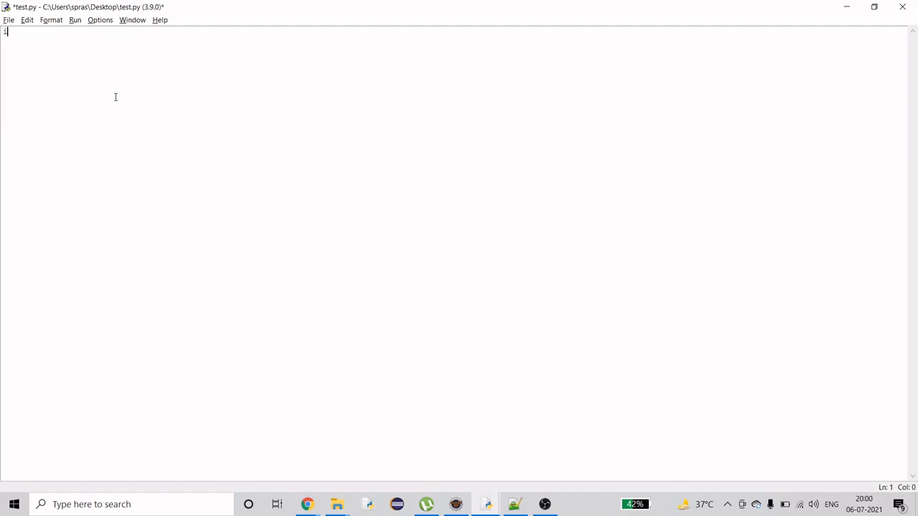
type("import")
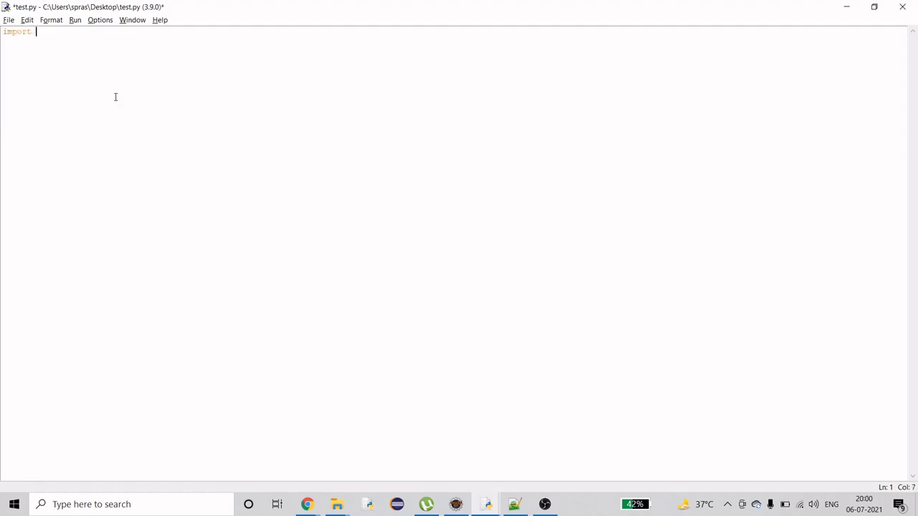
type("urll")
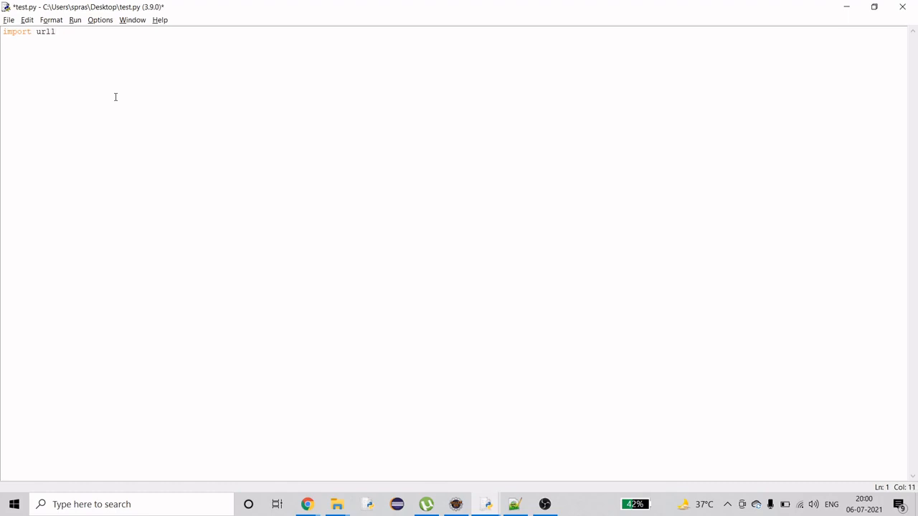
type("ib")
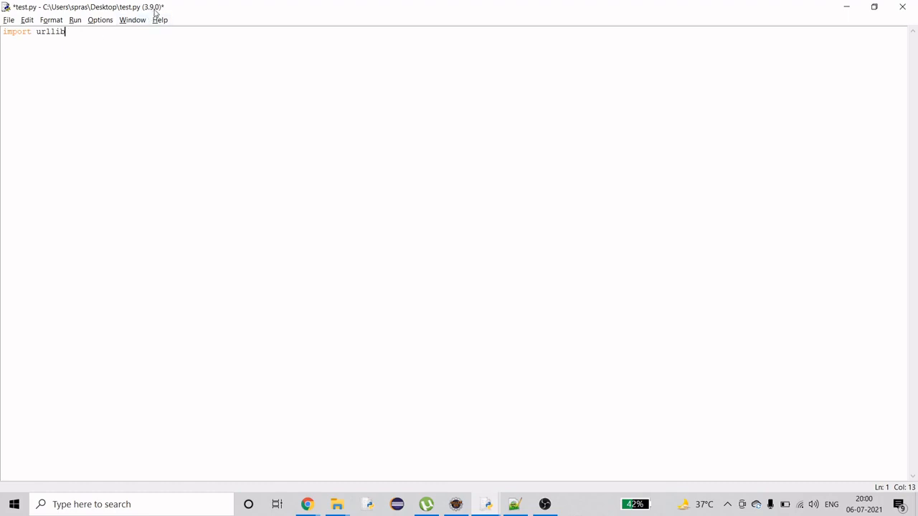
mouse_move(158, 16)
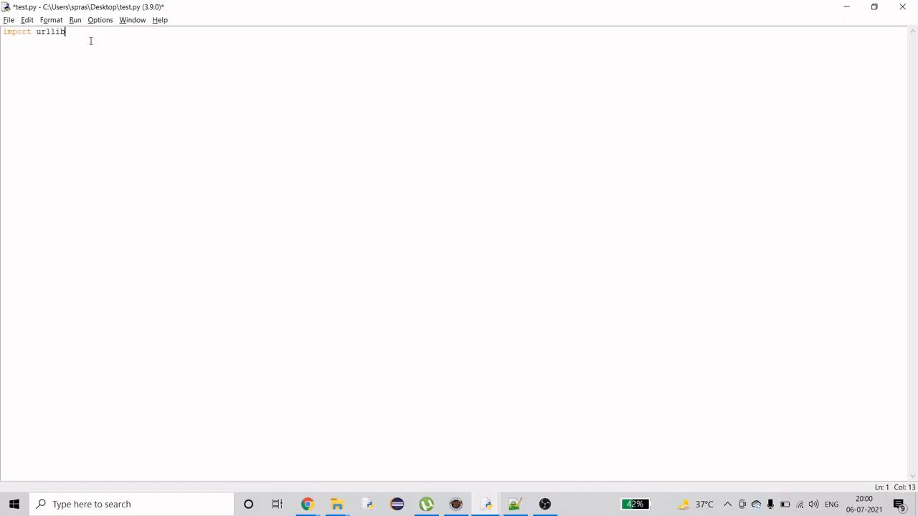
type(".")
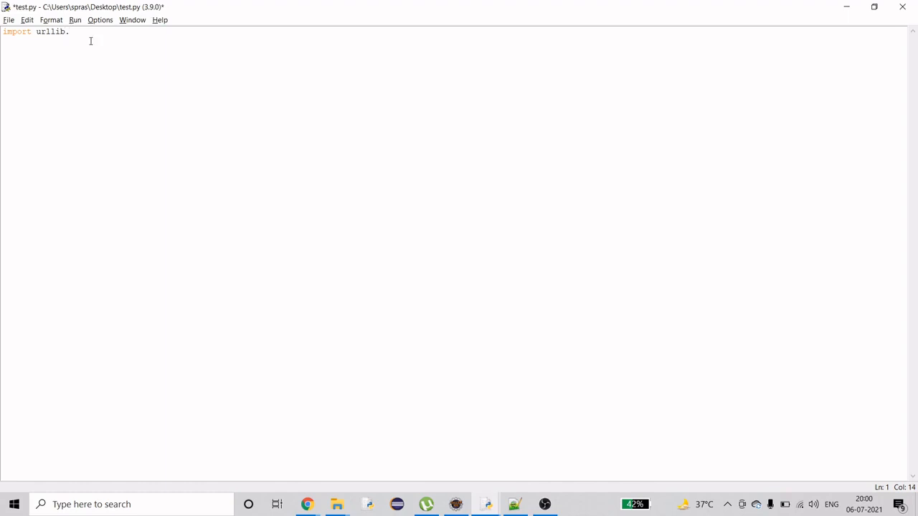
type("request")
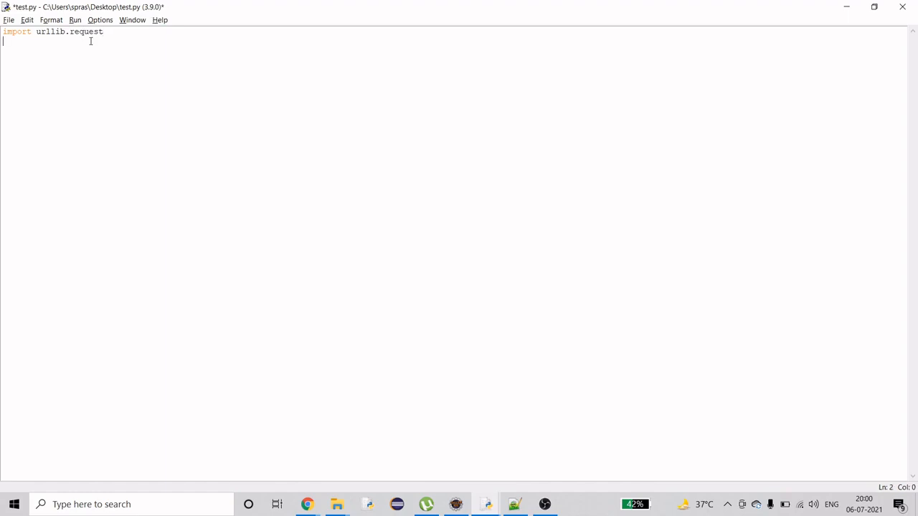
type("import j")
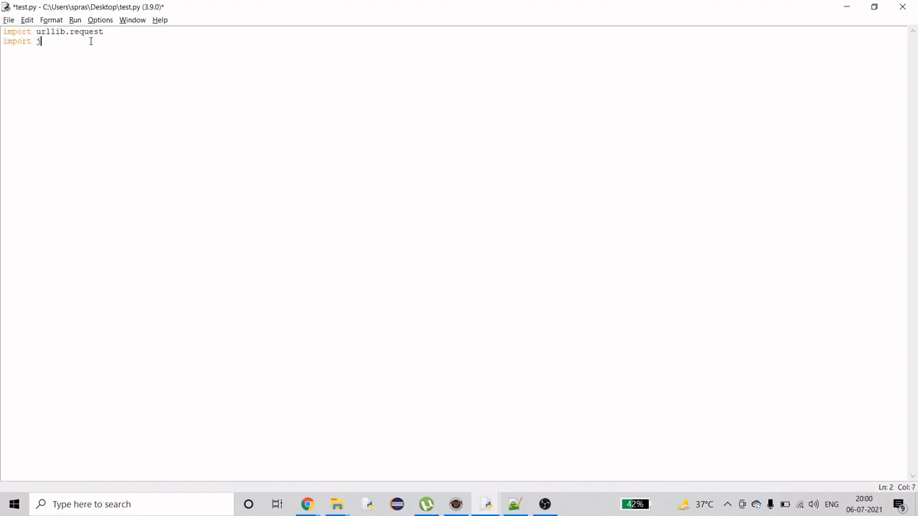
type("son")
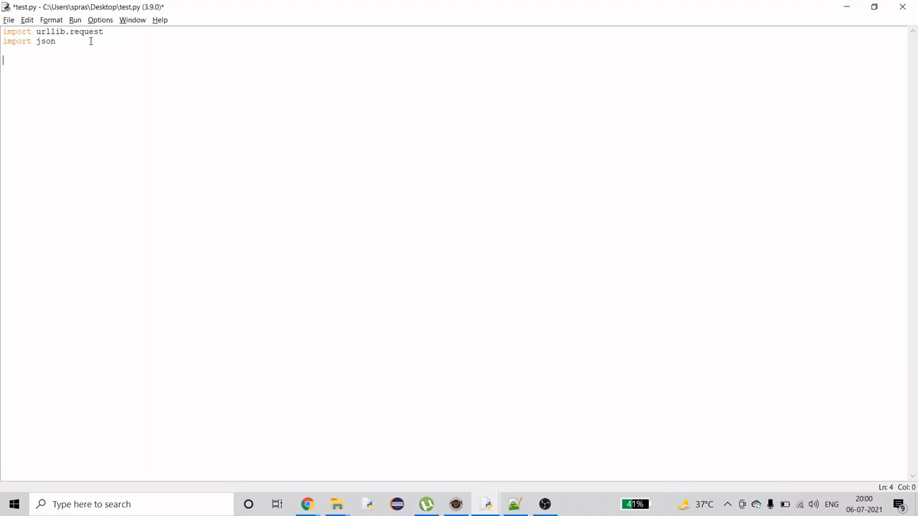
Type a draft name line, then select and delete the draft name and key lines
type("name")
left_click(453, 71)
type("key")
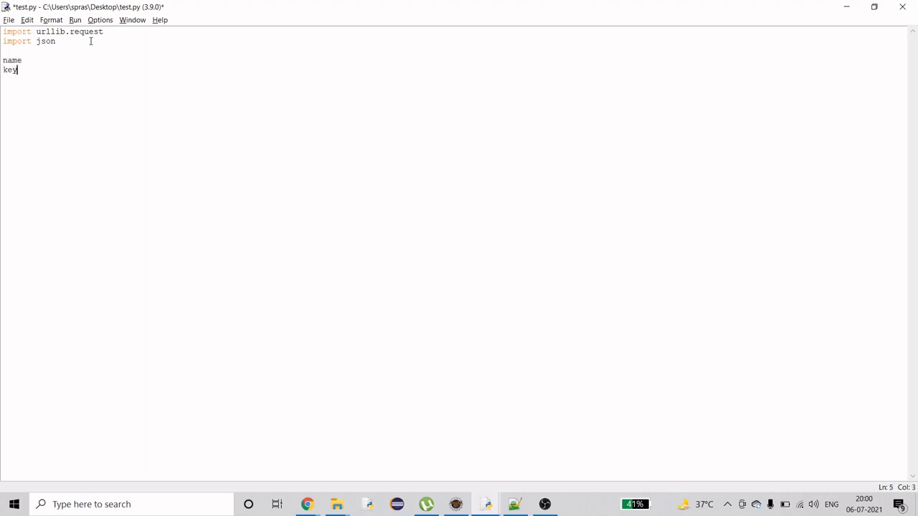
left_click_drag(17, 69, 3, 60)
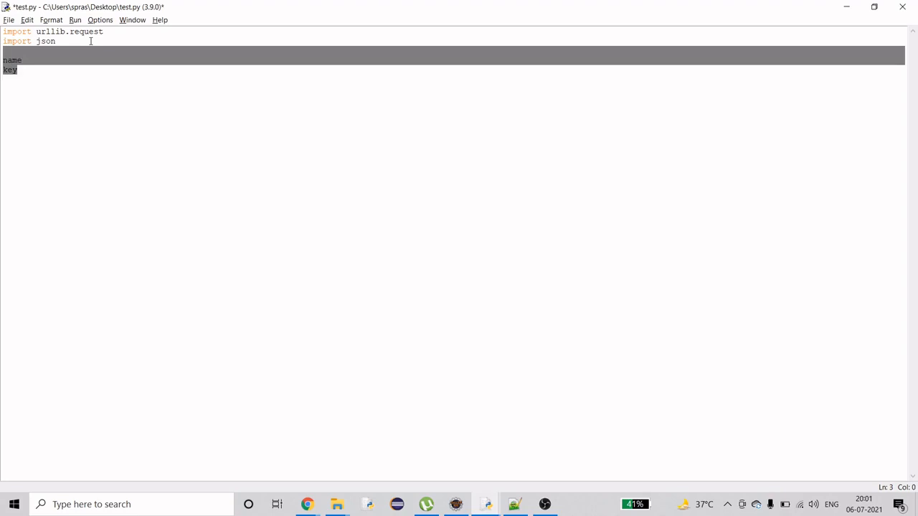
key("Delete")
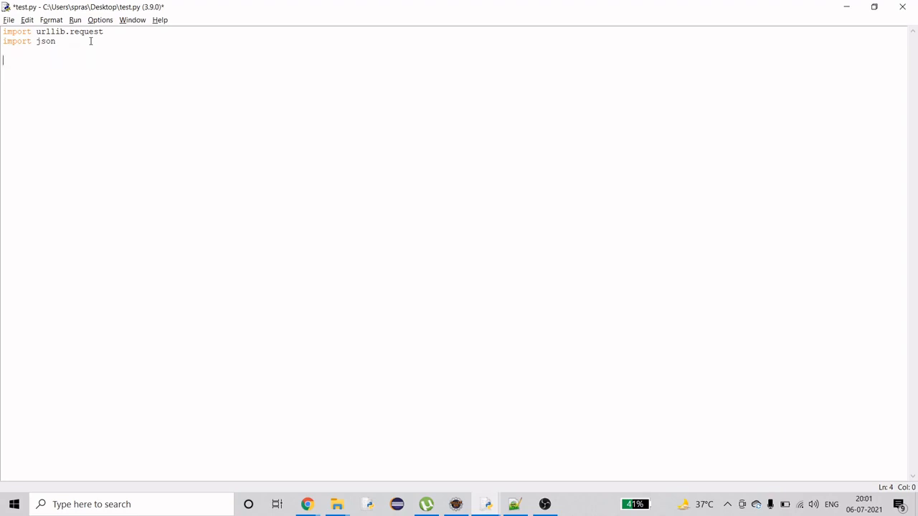
Write data = urllib.request.urlopen("").read() and grab the channels statistics API URL from Chrome for it
type("data")
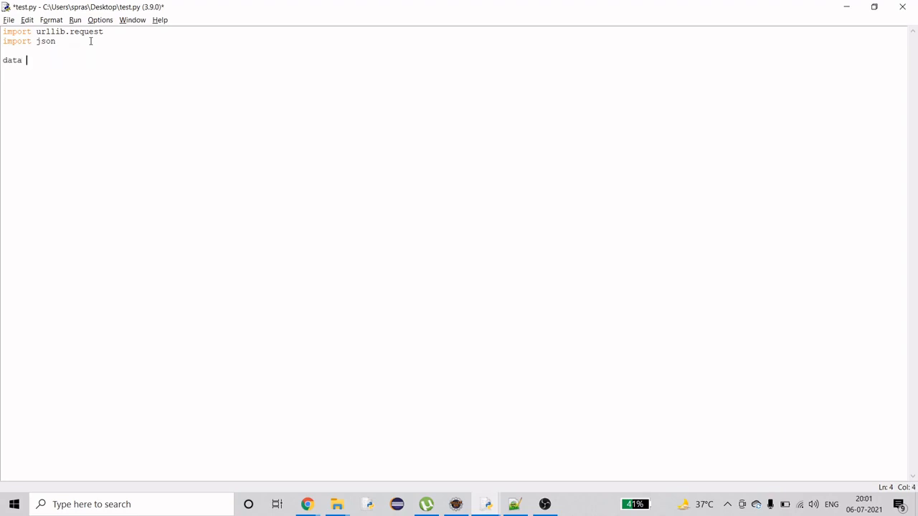
type("= u")
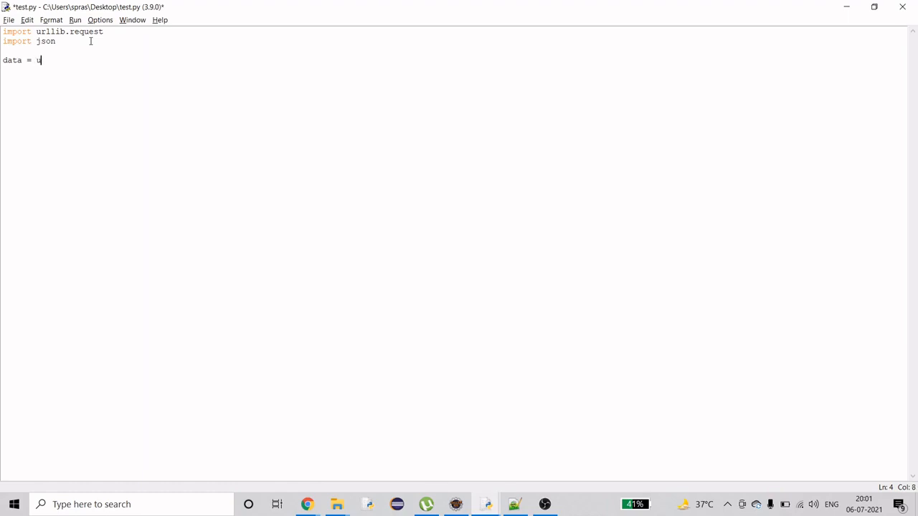
type("rllib")
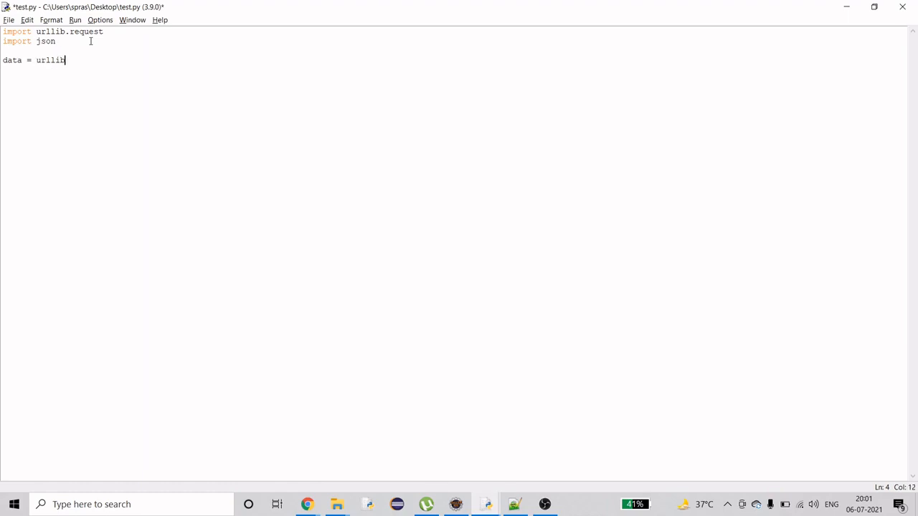
type(".reque")
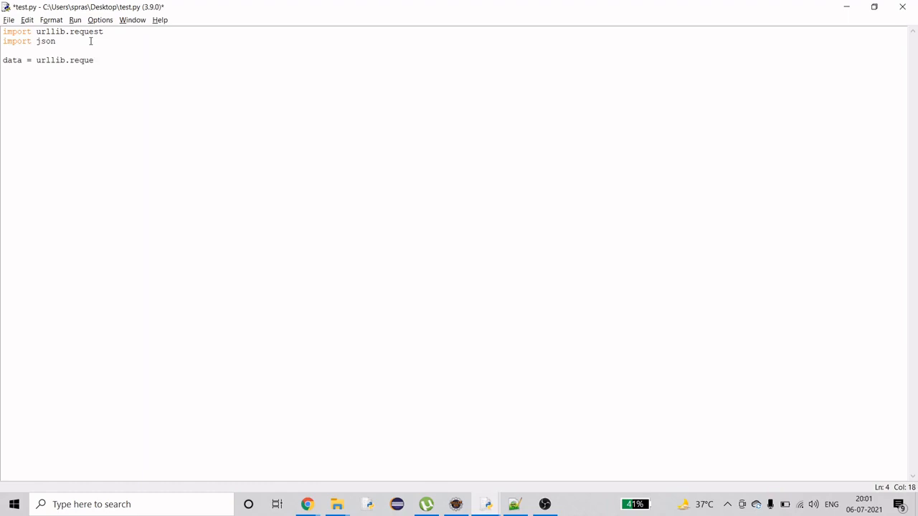
key("alt+tab")
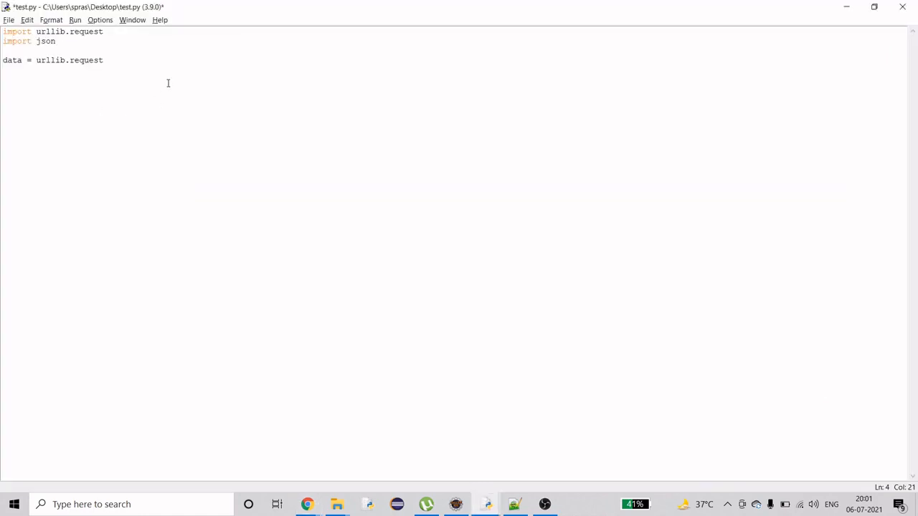
type("()")
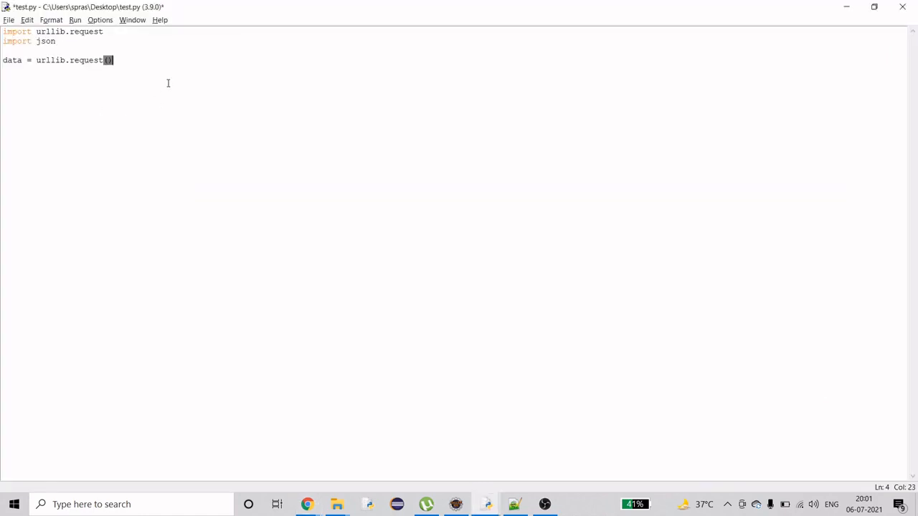
key("Left")
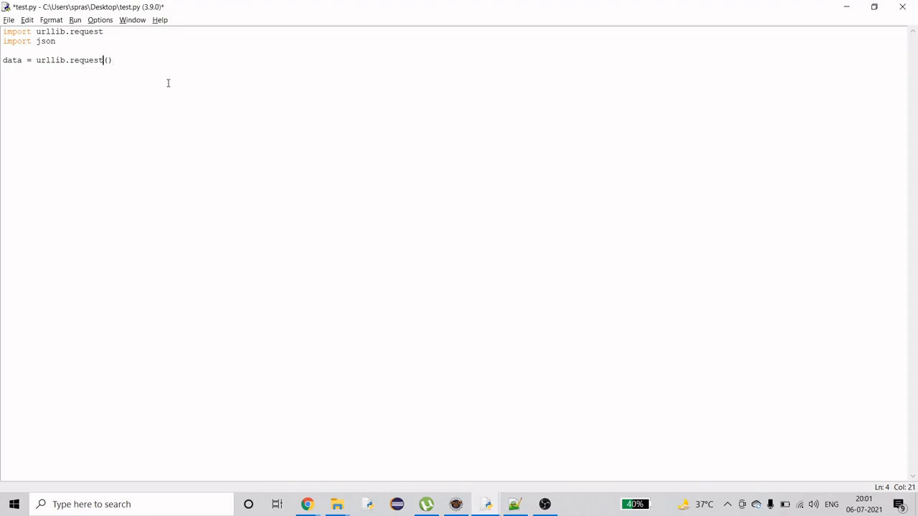
type(".url")
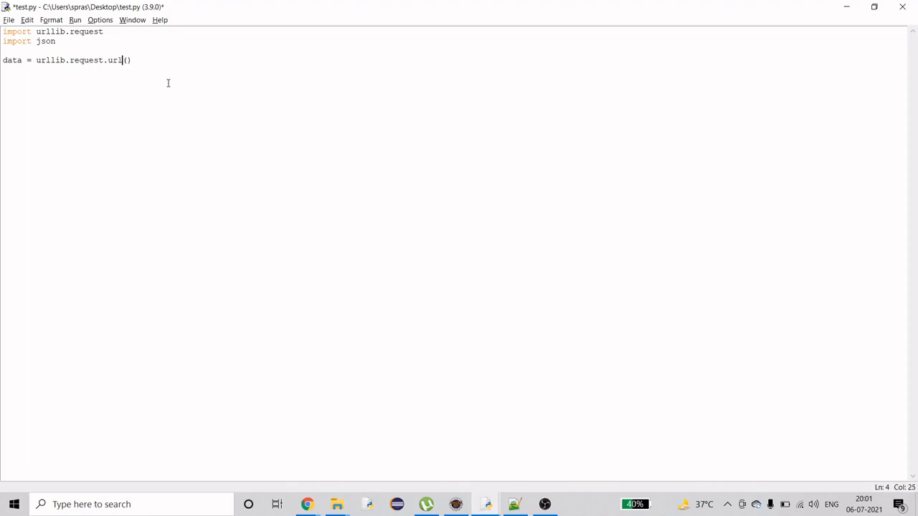
type("ope")
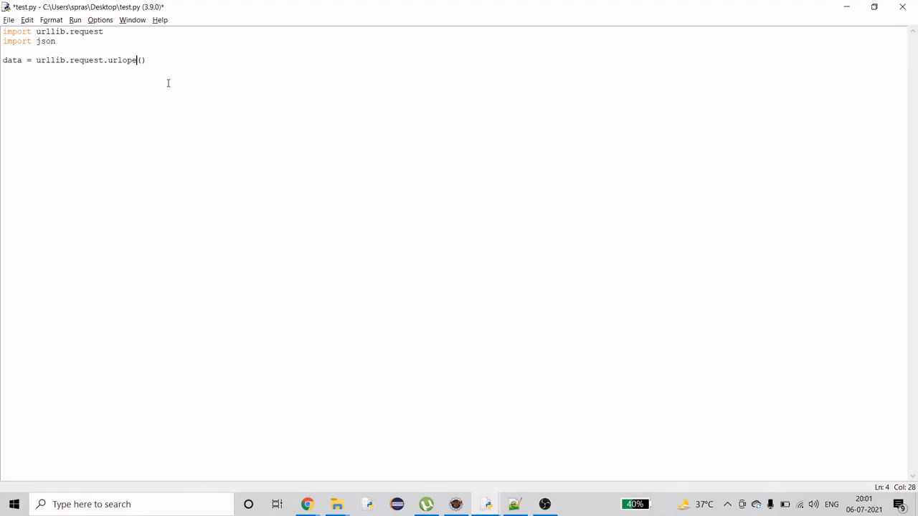
type("n\"\"")
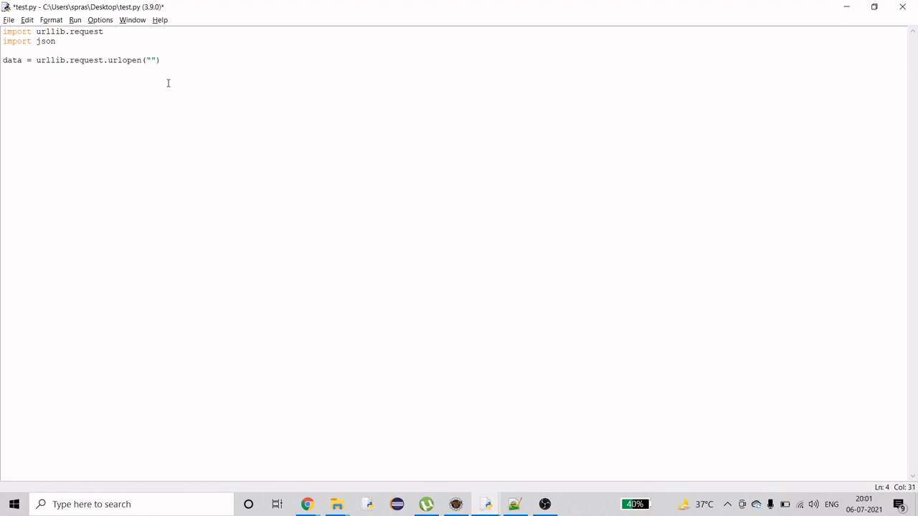
type(".")
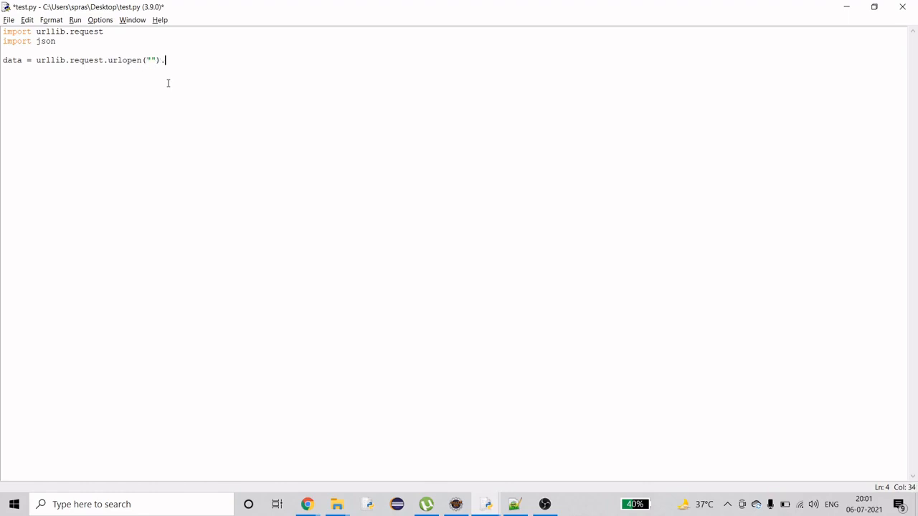
type("read()")
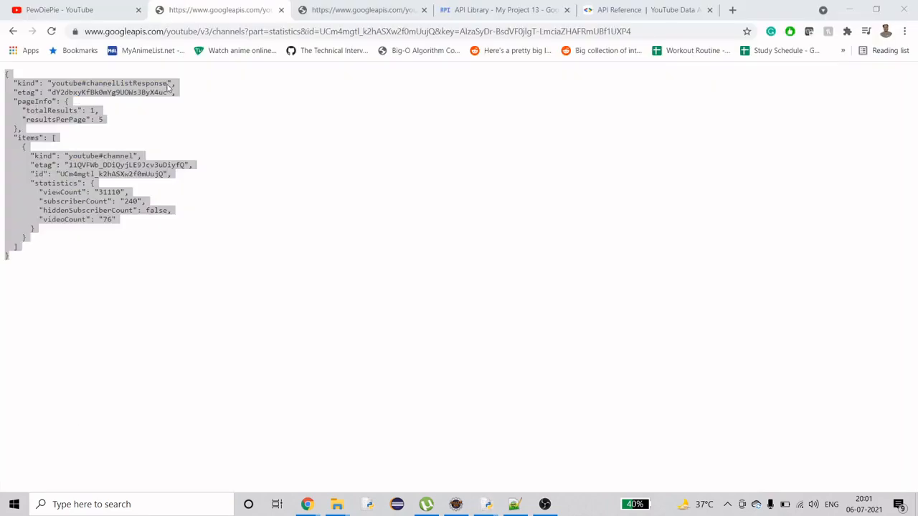
left_click(485, 505)
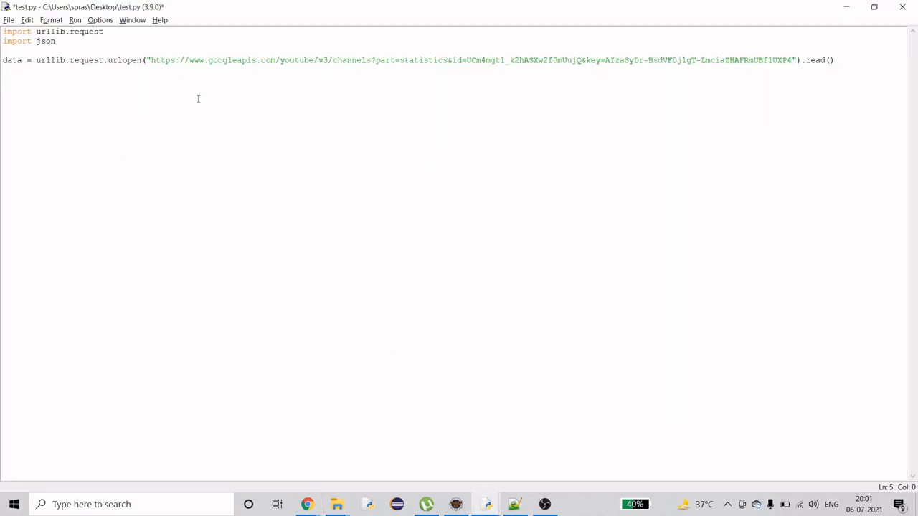
Write views = json.loads(data)["items"][0]["statistics"] to extract the first item's statistics
type("views")
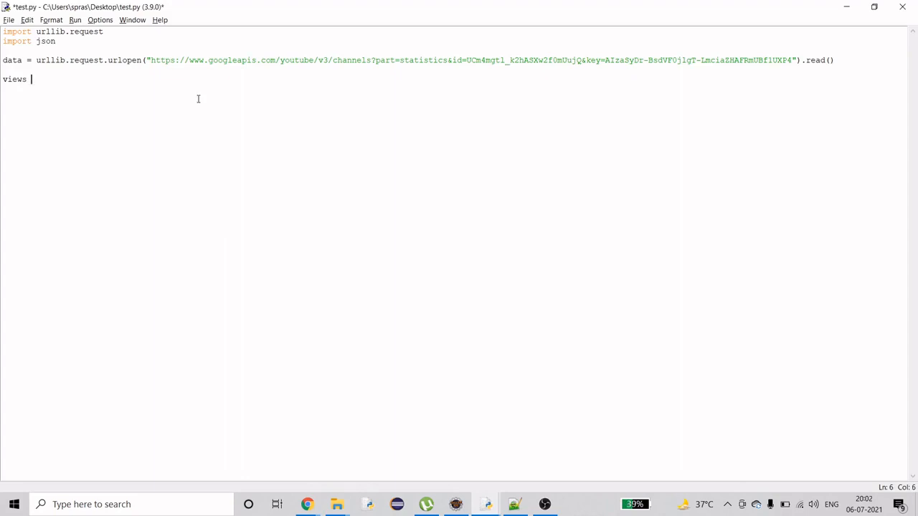
type("= json")
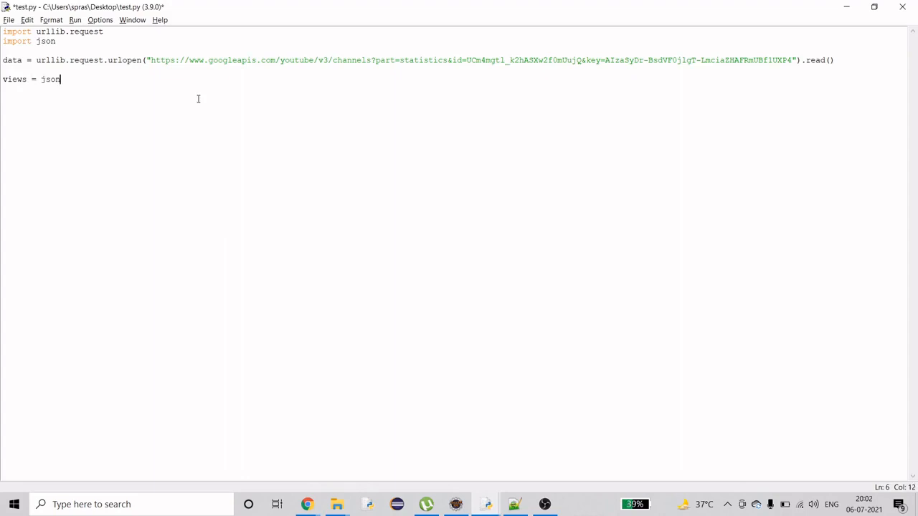
type(".loads")
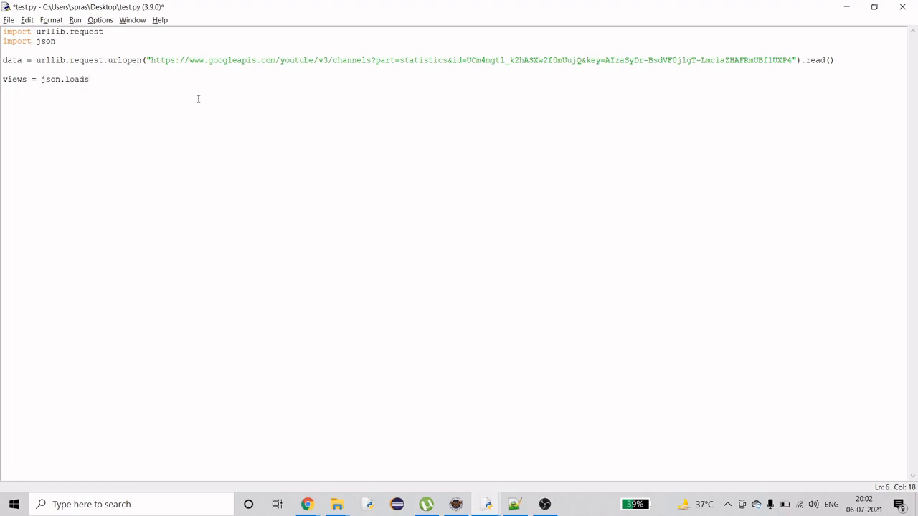
type("(data")
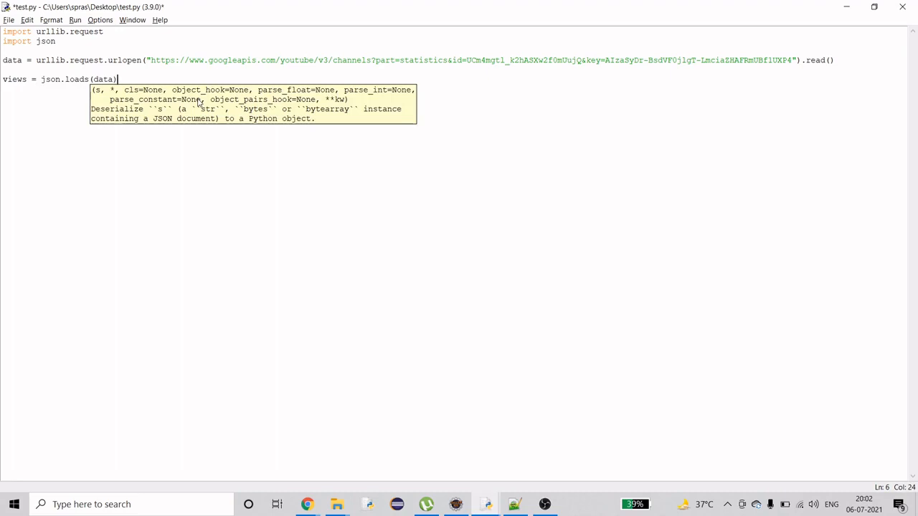
type("[]")
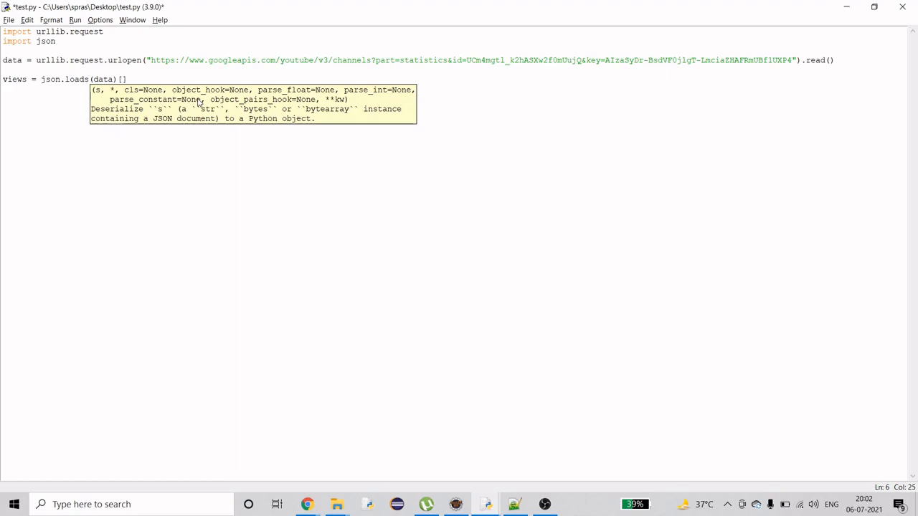
left_click(307, 505)
type("\"")
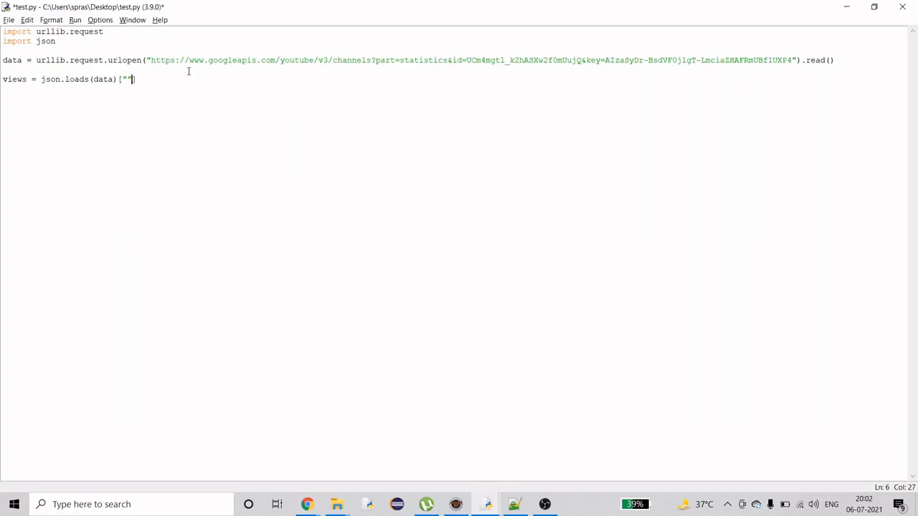
type("items")
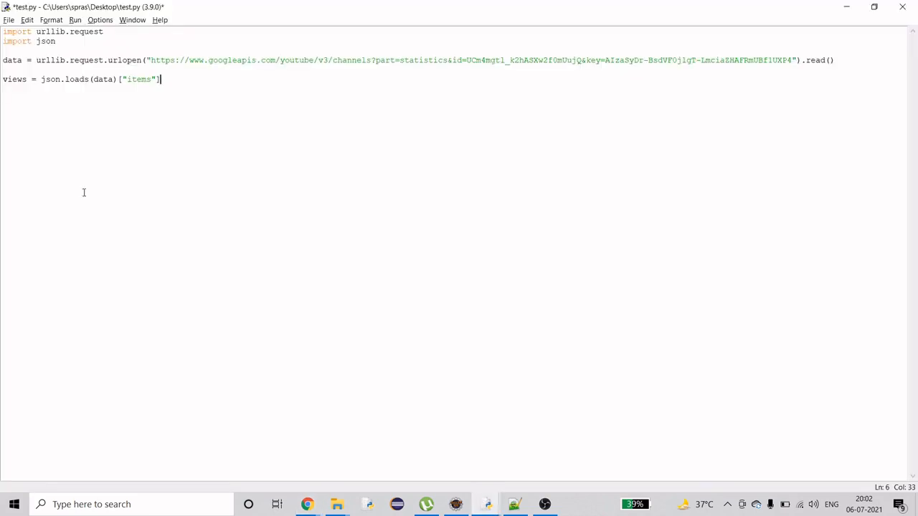
type("[0]")
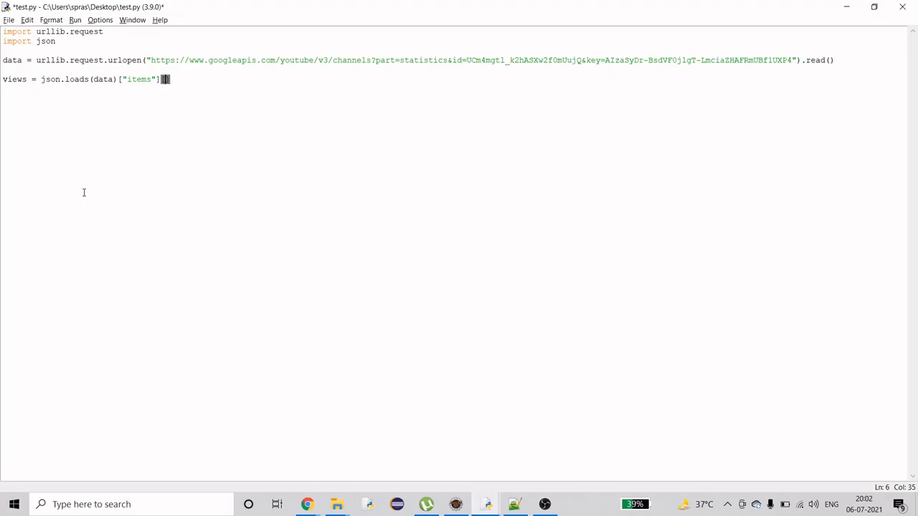
type("[0]")
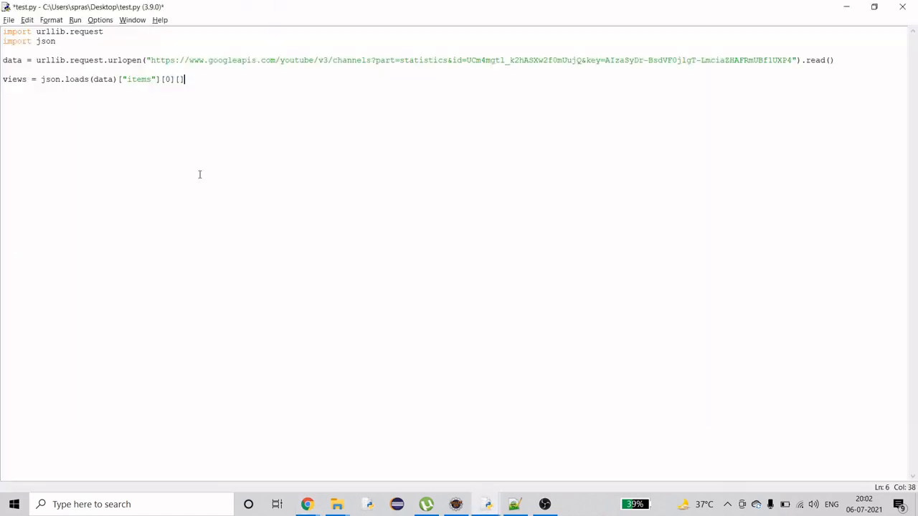
type("[\"")
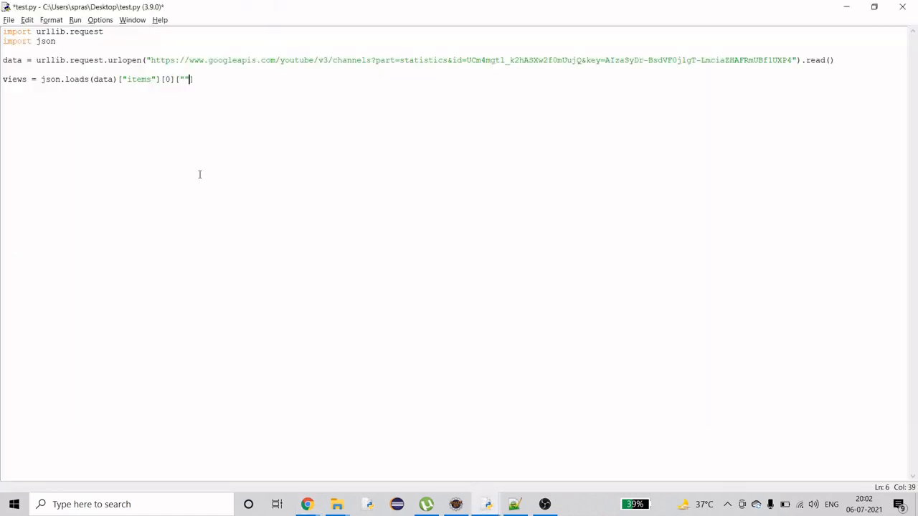
type("statistics")
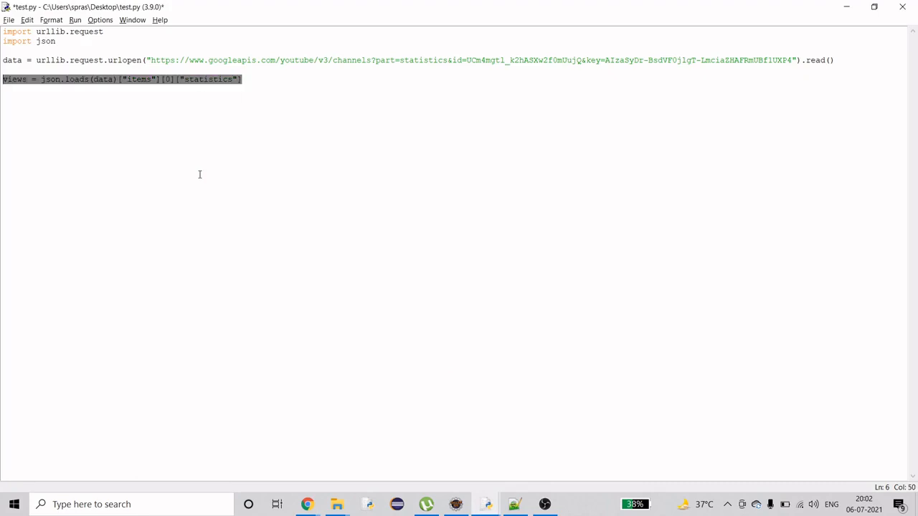
Duplicate the statistics line into subs = and videos = assignments below views
left_click(242, 79)
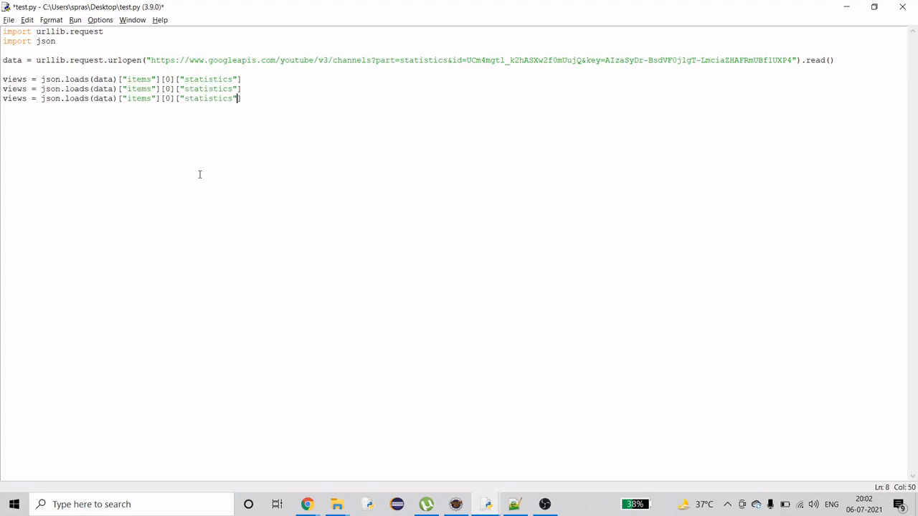
key("Backspace")
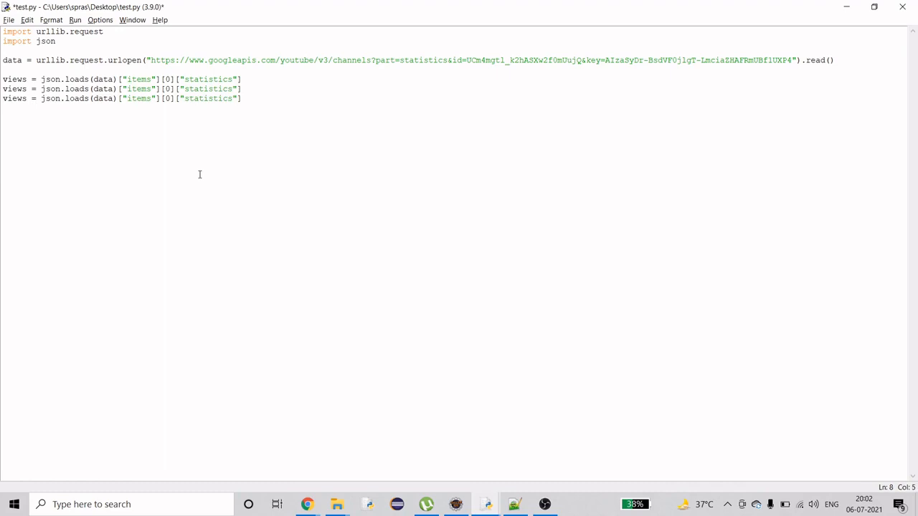
type("videos")
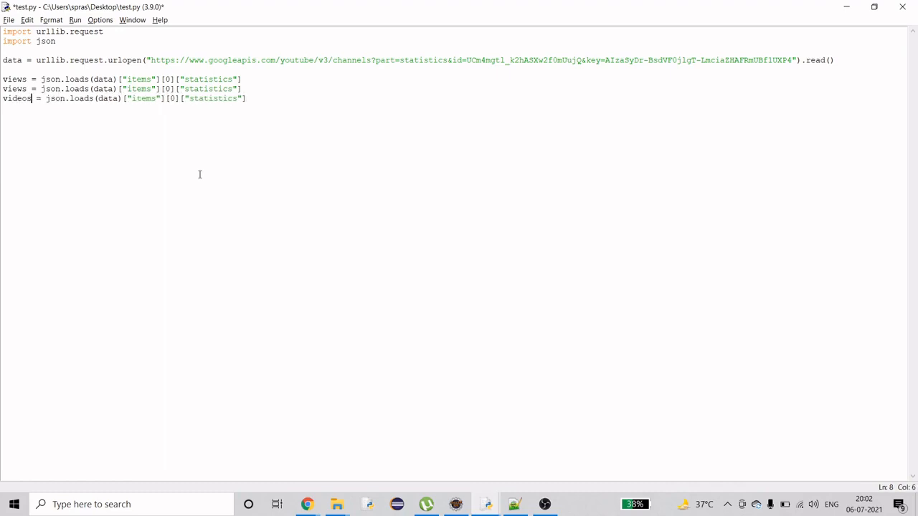
type("=")
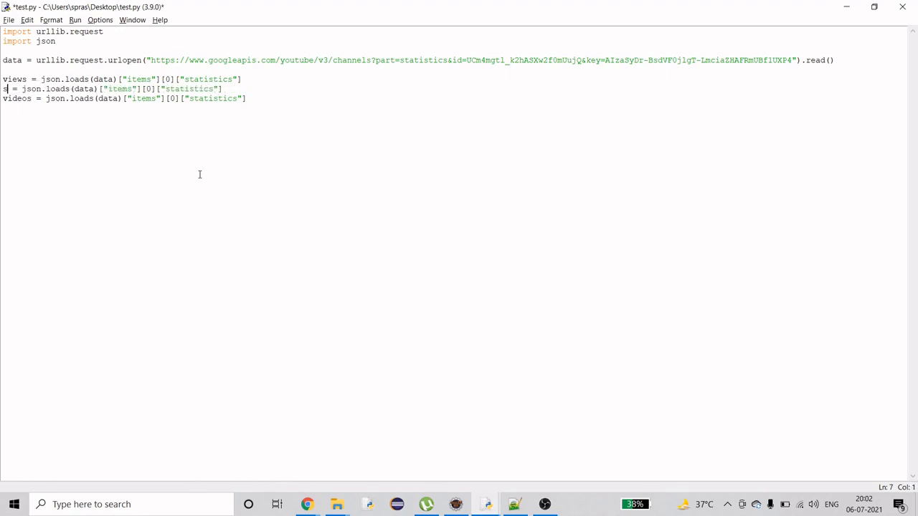
type("ubs")
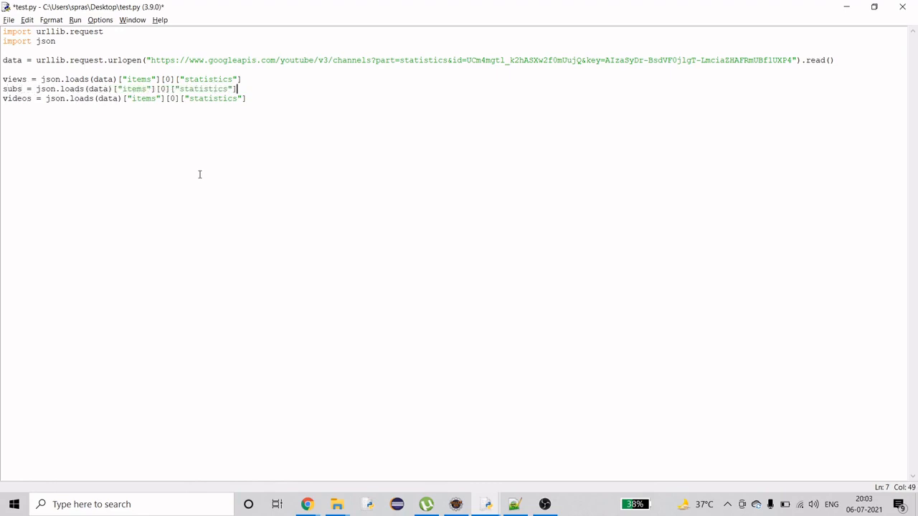
key("alt+tab")
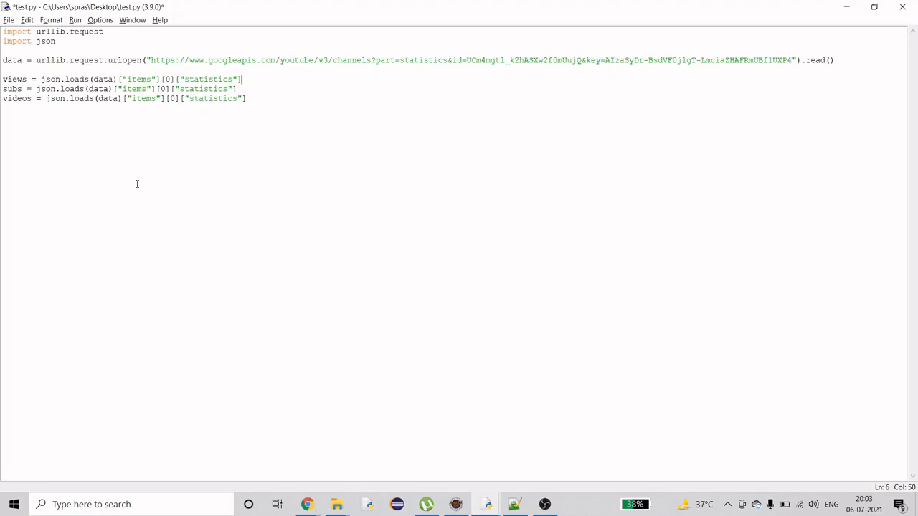
Append ["viewCount"], ["subscriberCount"] and ["videoCount"] to the views, subs and videos lines
type("[]")
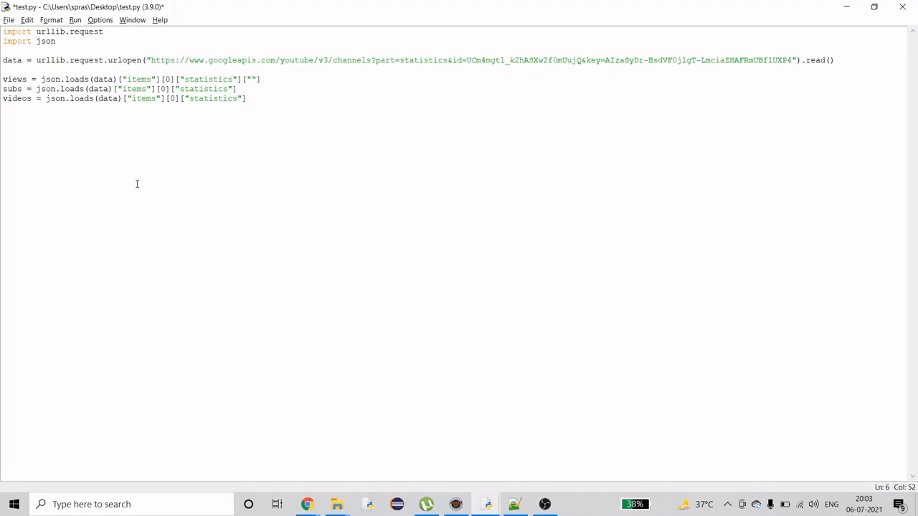
type("view")
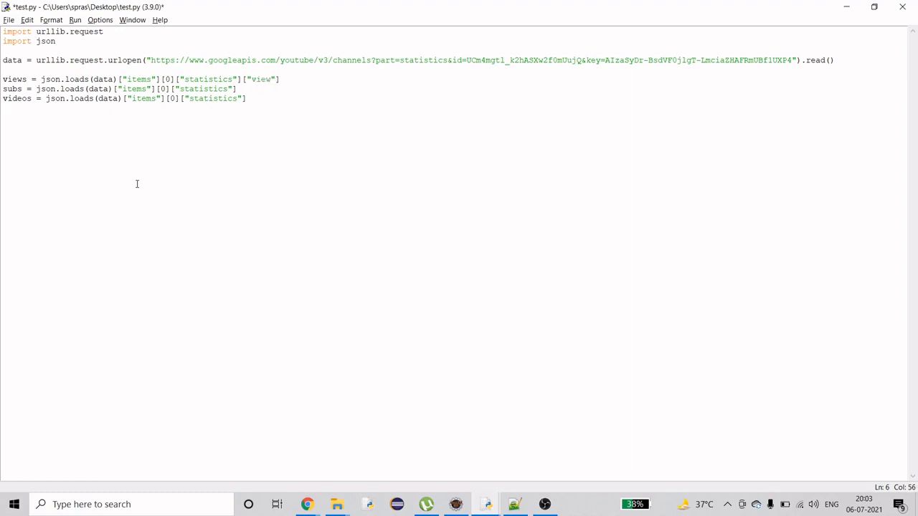
left_click(307, 505)
type("Count")
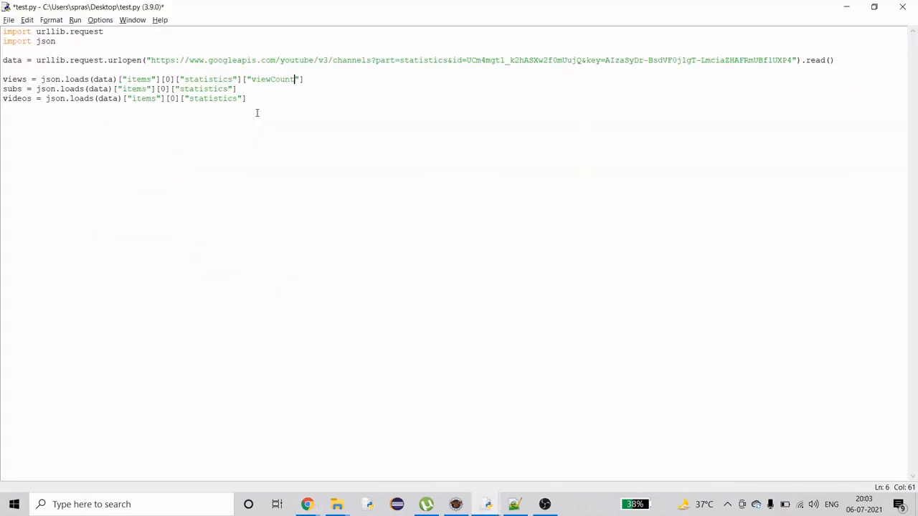
left_click(238, 89)
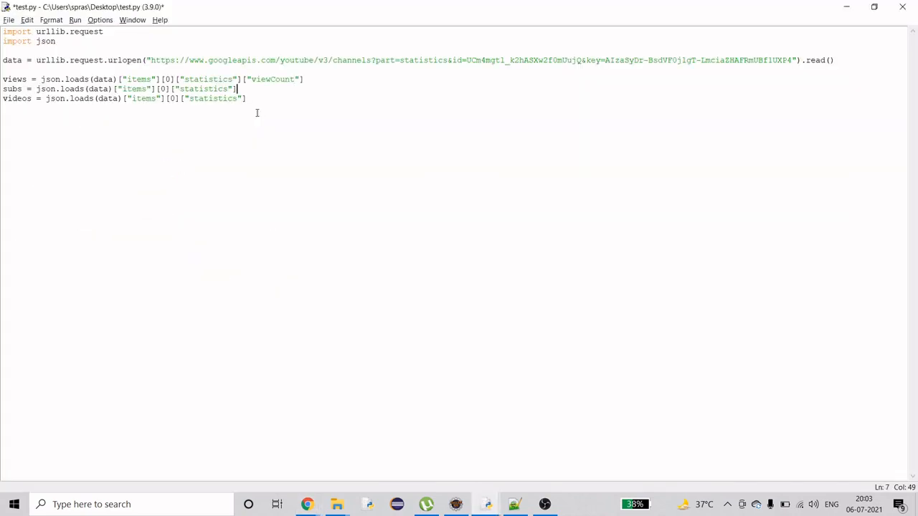
type("[\"")
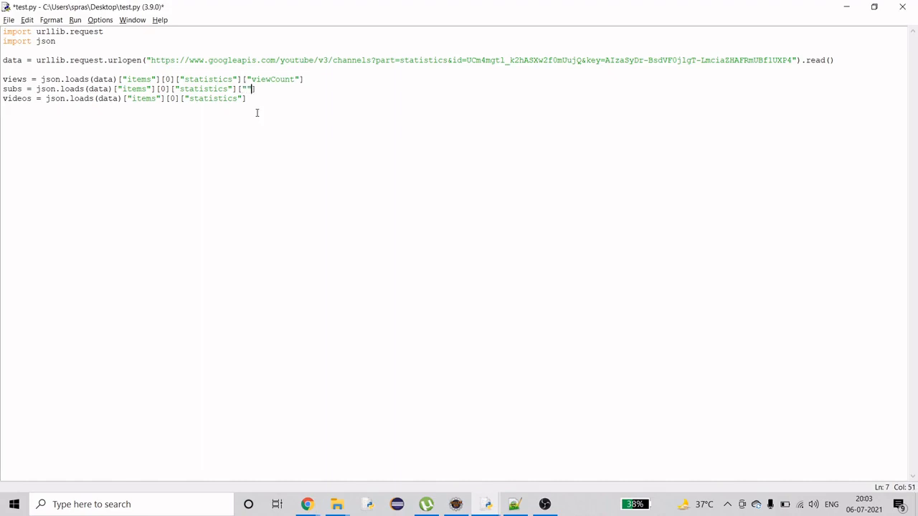
type("subscriberCount")
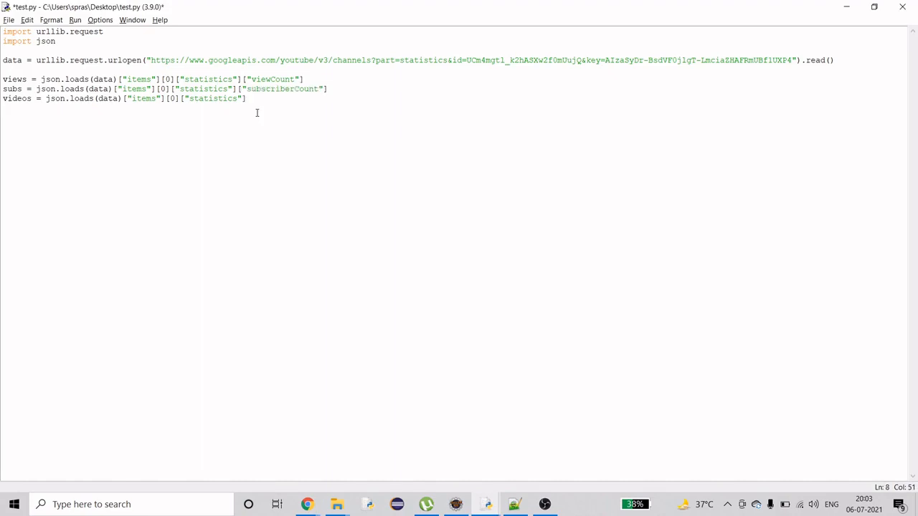
type("[\"\"]")
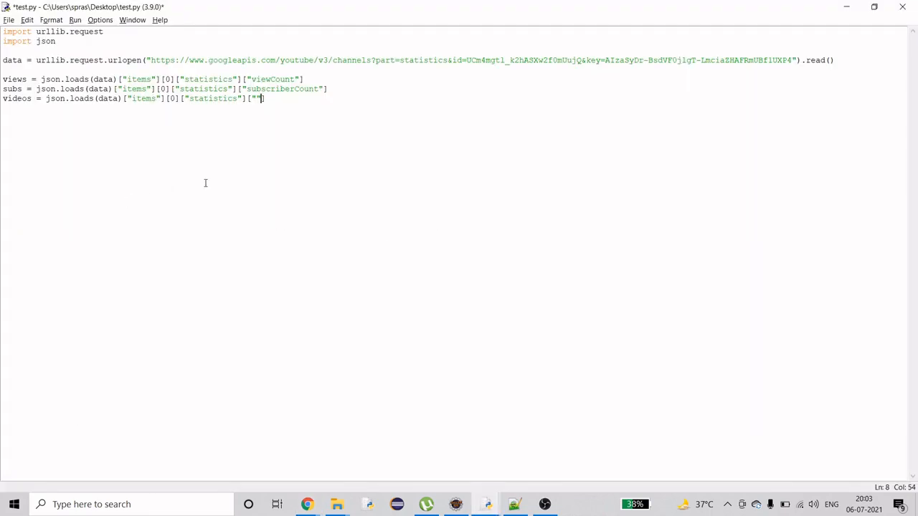
type("videoCount")
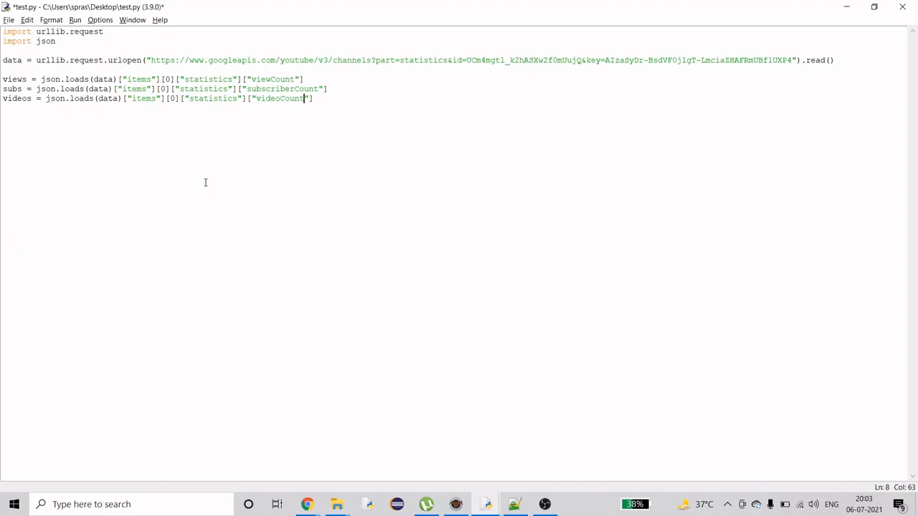
key("Return")
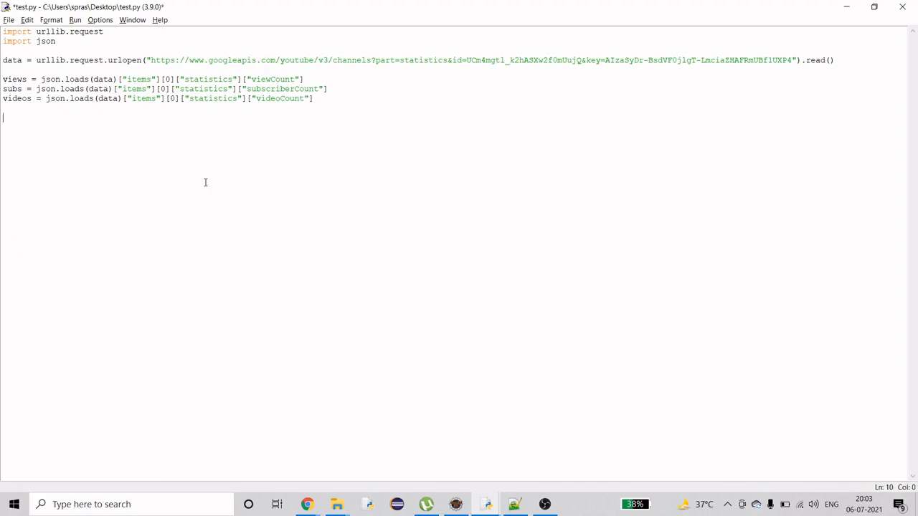
Add print(views), print(subs) and print(videos) below the assignments
type("print(")
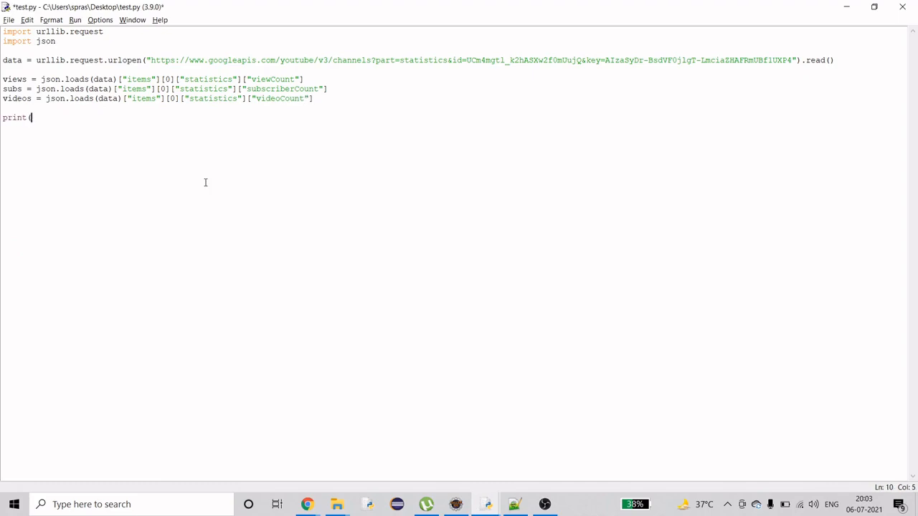
type("(")
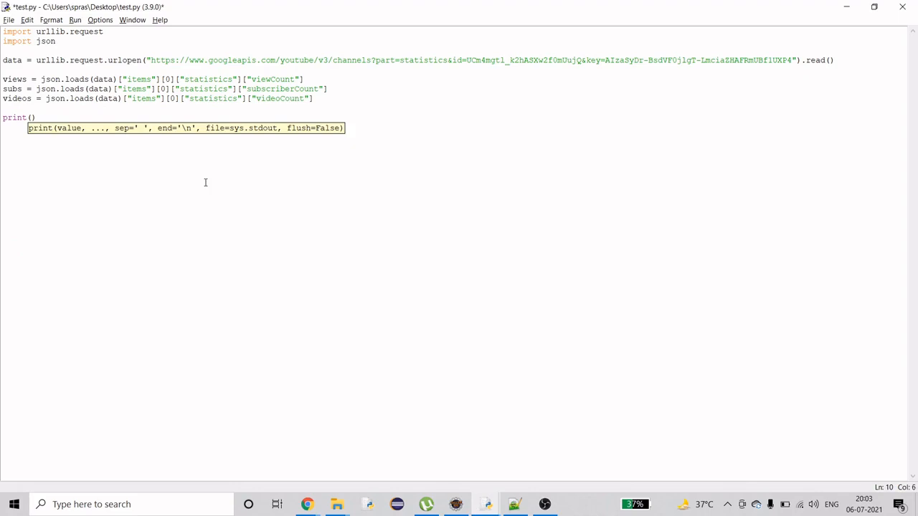
type("views")
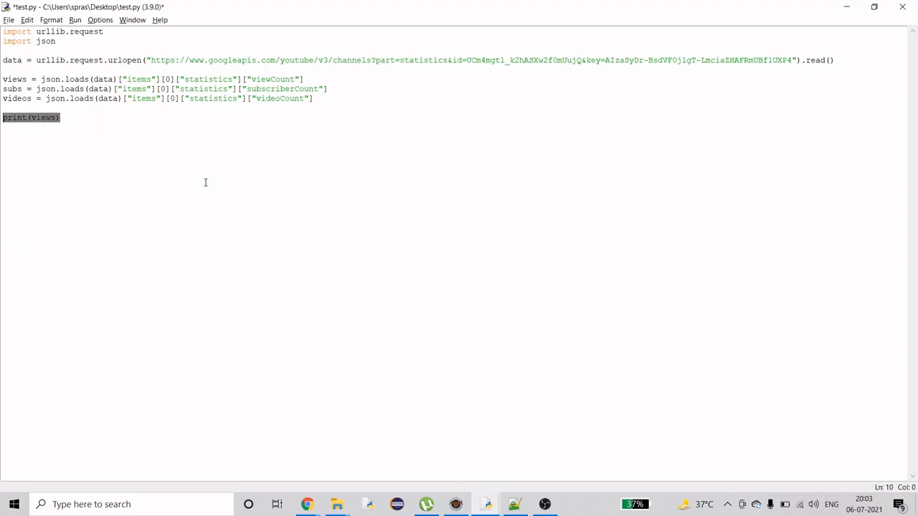
type("print(views)")
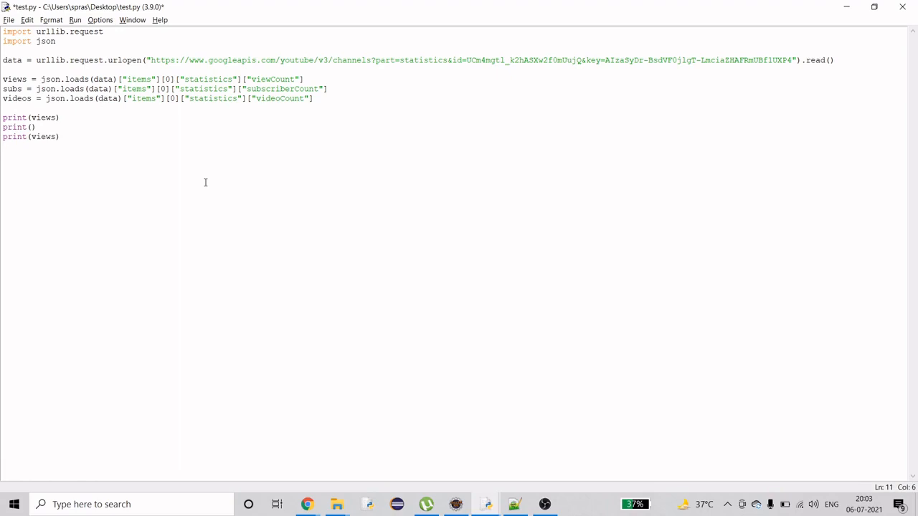
type("subs")
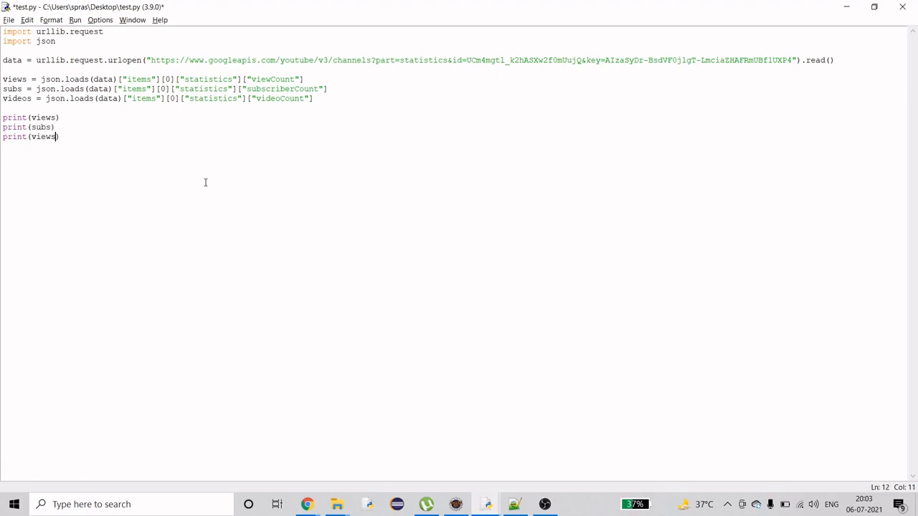
type("videos")
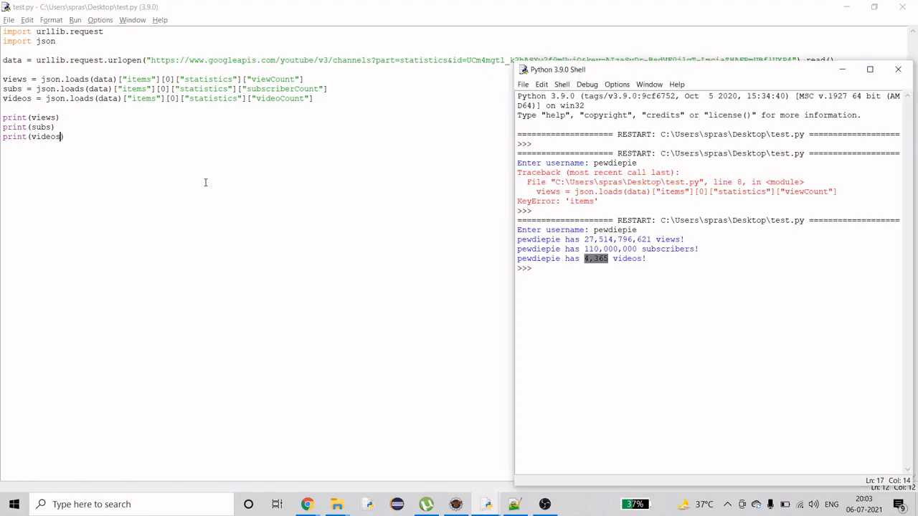
Run the module with F5 and highlight the printed view count 31110 and subscriber count 240
key("F5")
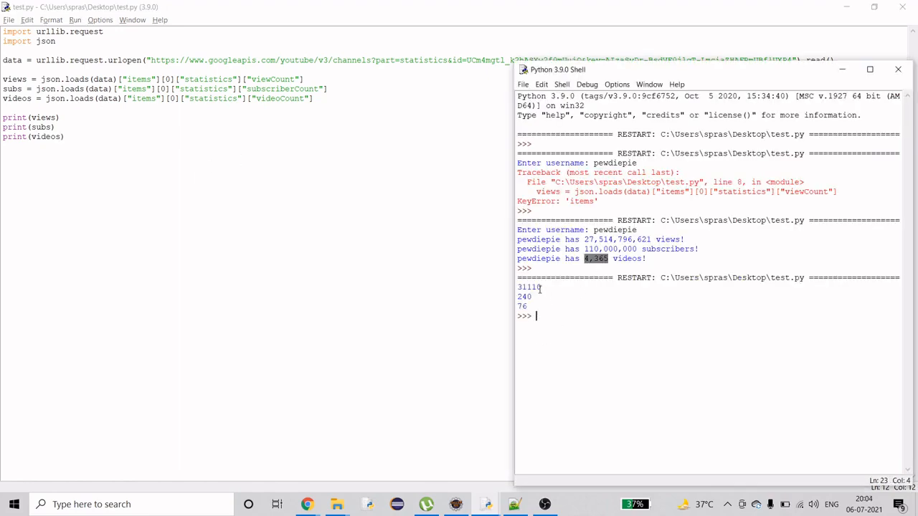
double_click(528, 287)
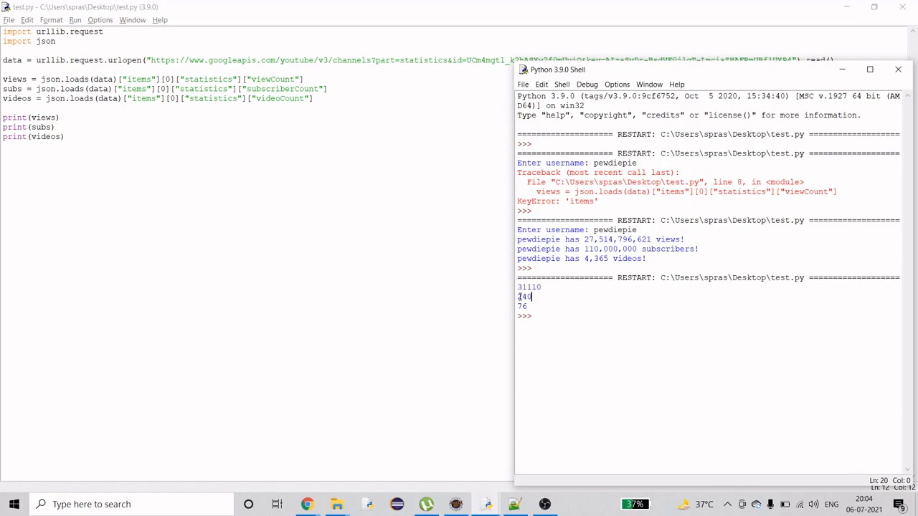
double_click(524, 297)
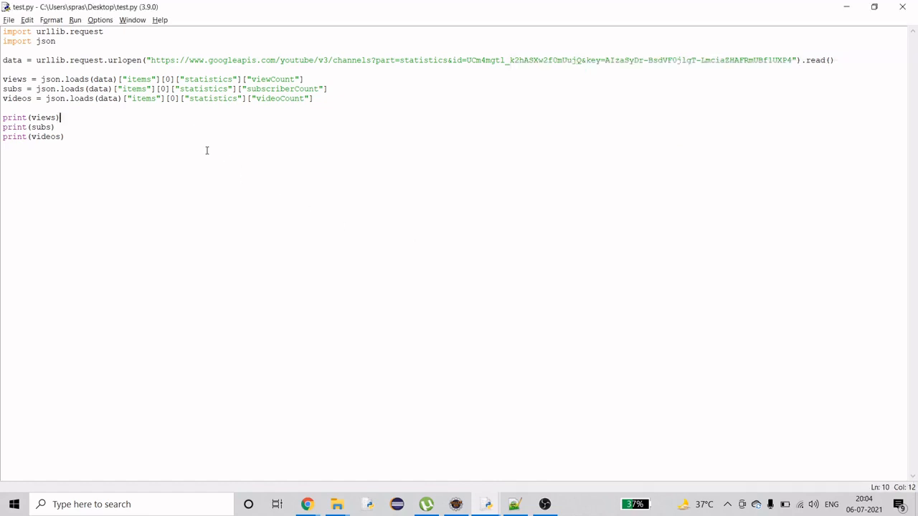
mouse_move(151, 75)
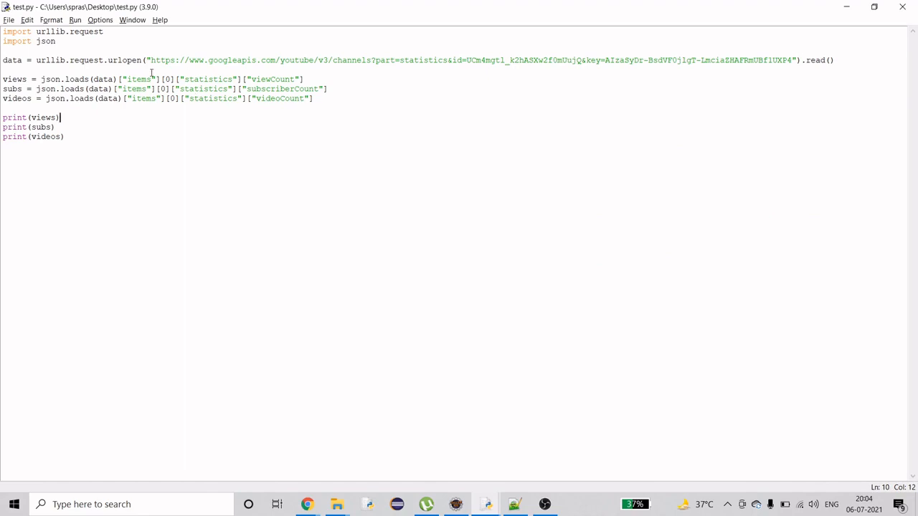
Replace the id=... channel parameter in the URL with &forUsername=pewdiepie
left_click(389, 75)
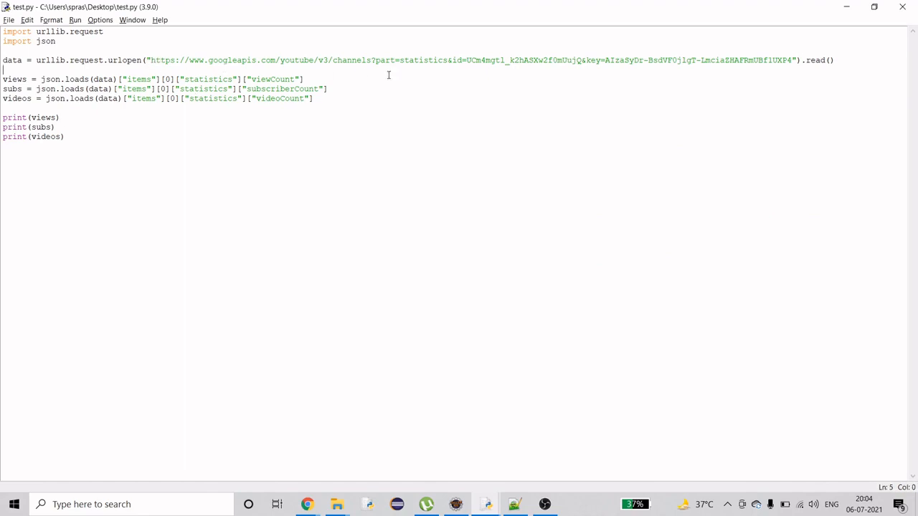
left_click(456, 60)
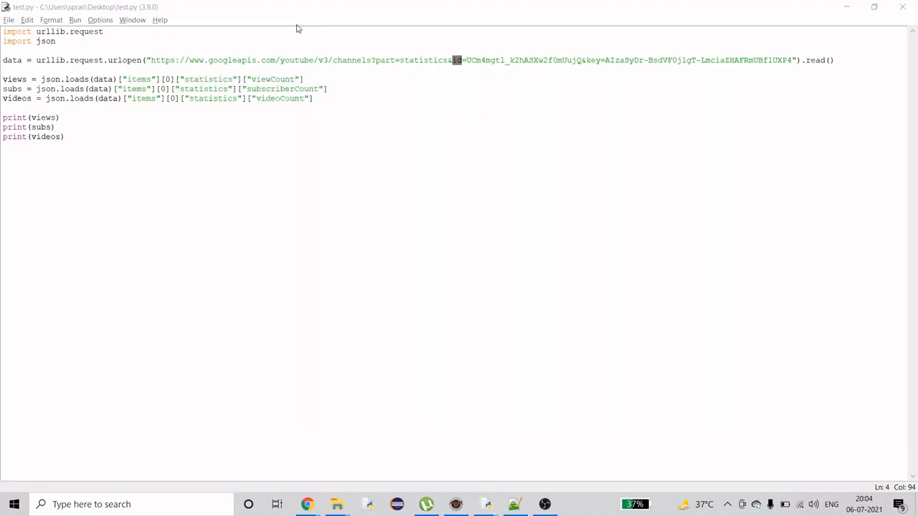
key("alt+tab")
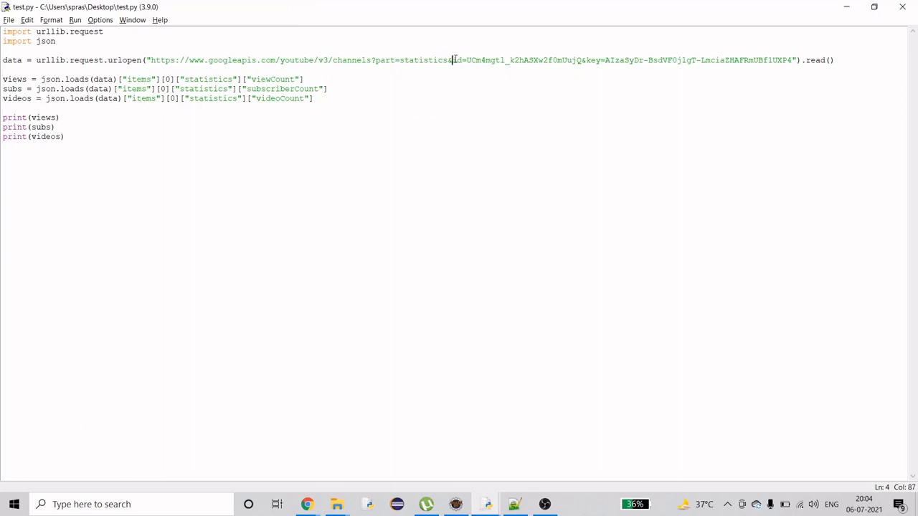
left_click_drag(452, 60, 581, 60)
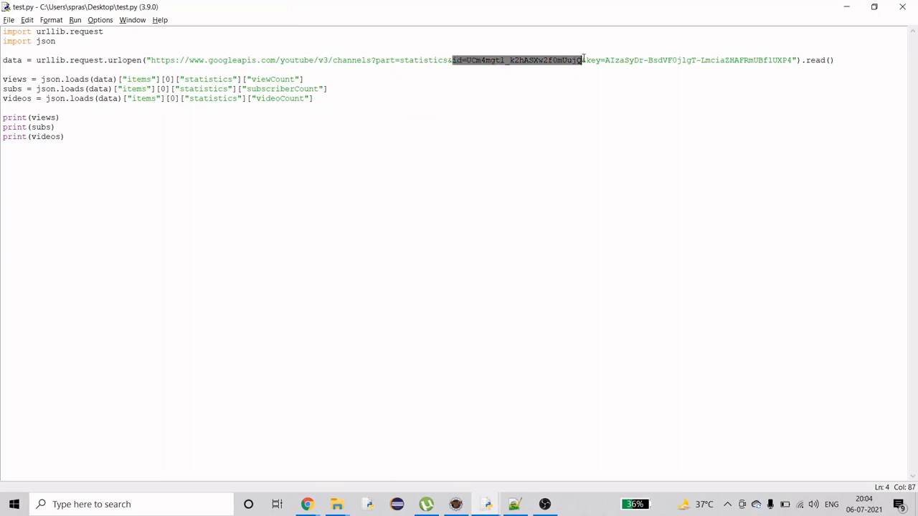
type("&forUsername=pewdiepie")
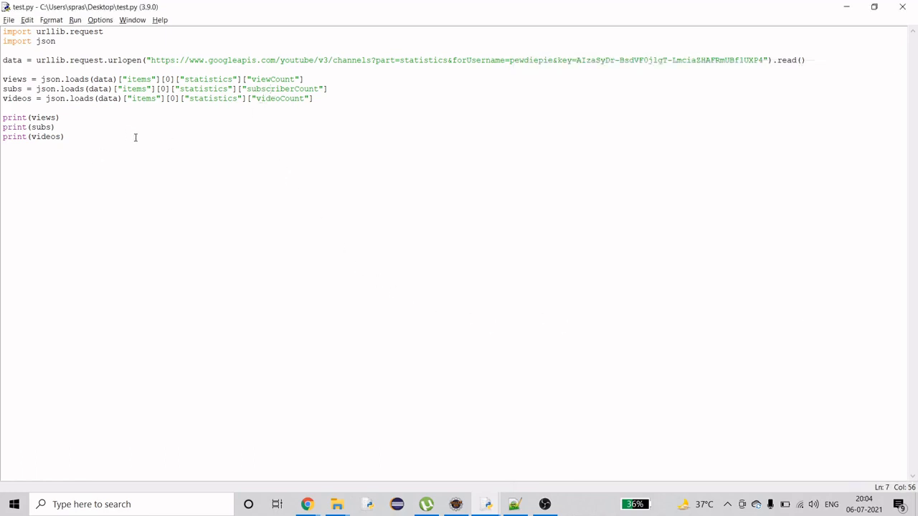
mouse_move(149, 142)
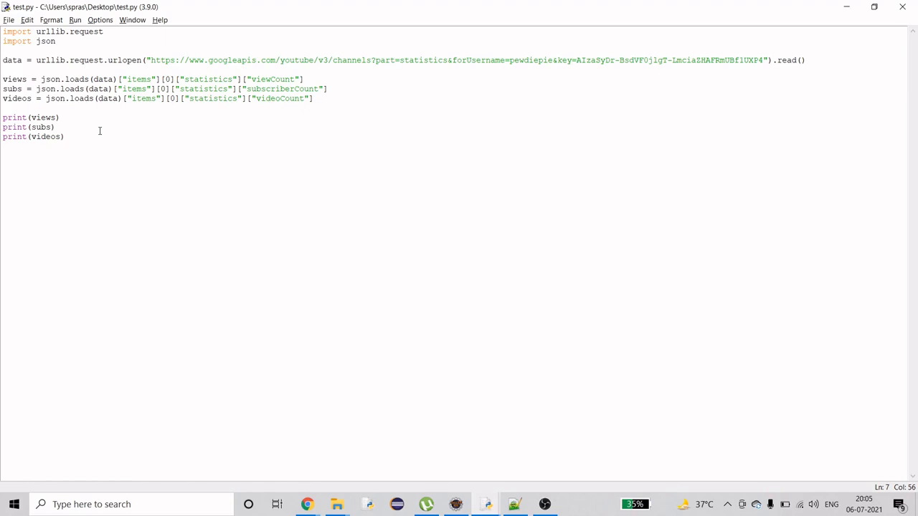
left_click(271, 89)
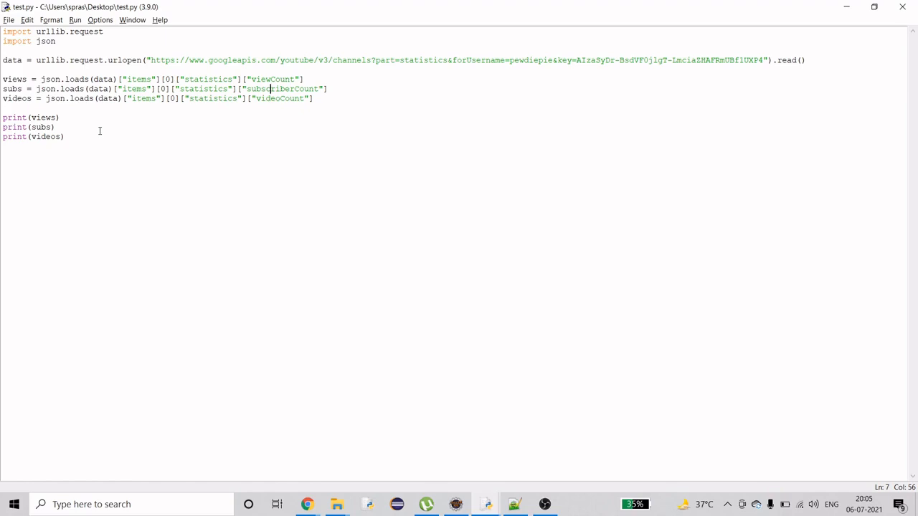